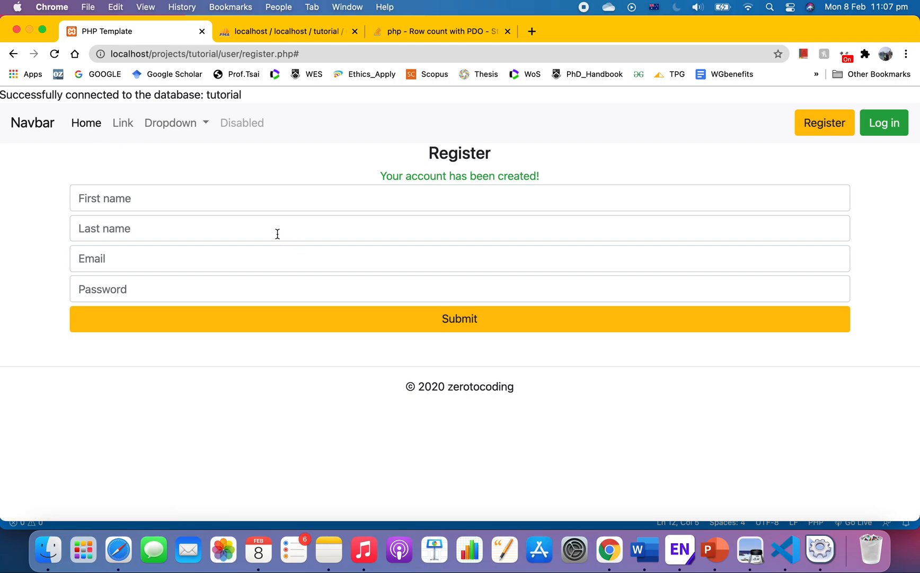
mouse_move(261, 228)
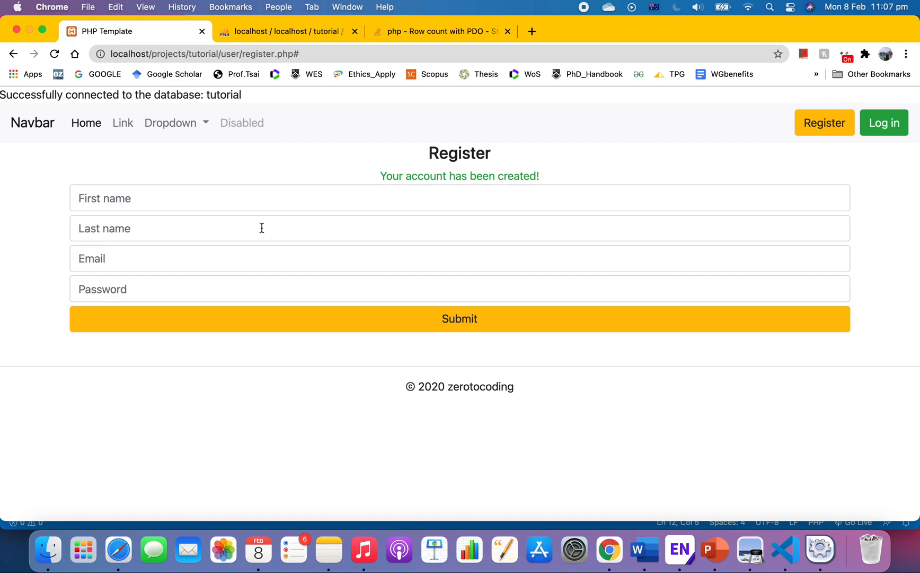
mouse_move(324, 160)
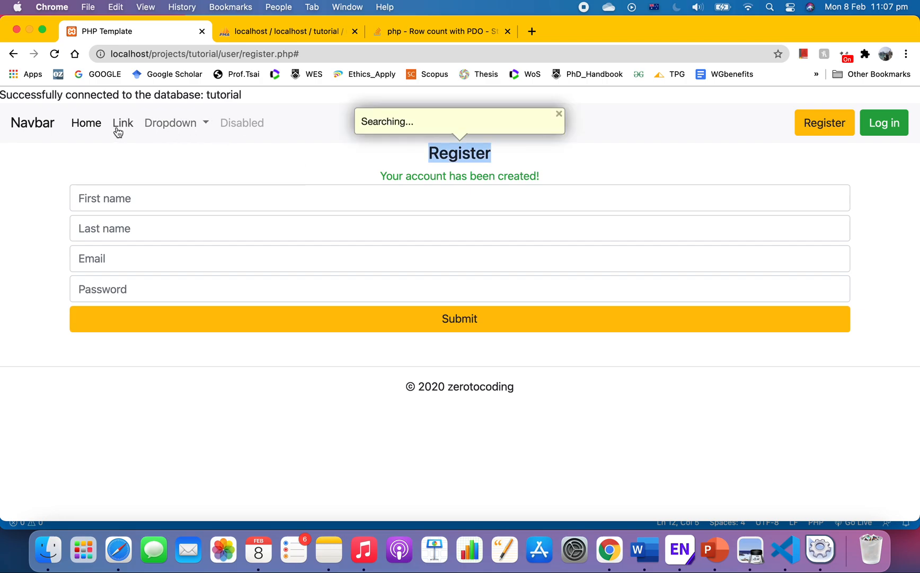
mouse_move(32, 123)
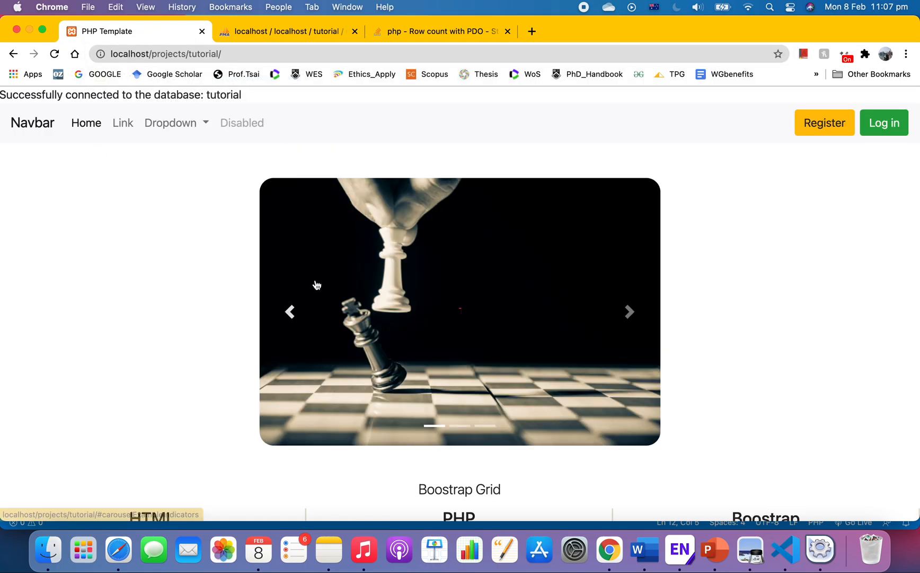
mouse_move(721, 340)
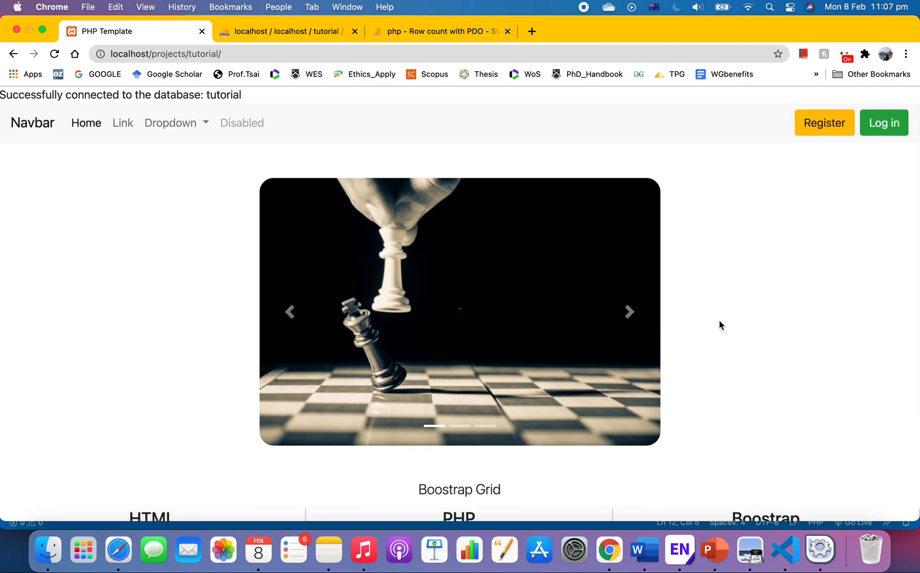
mouse_move(835, 307)
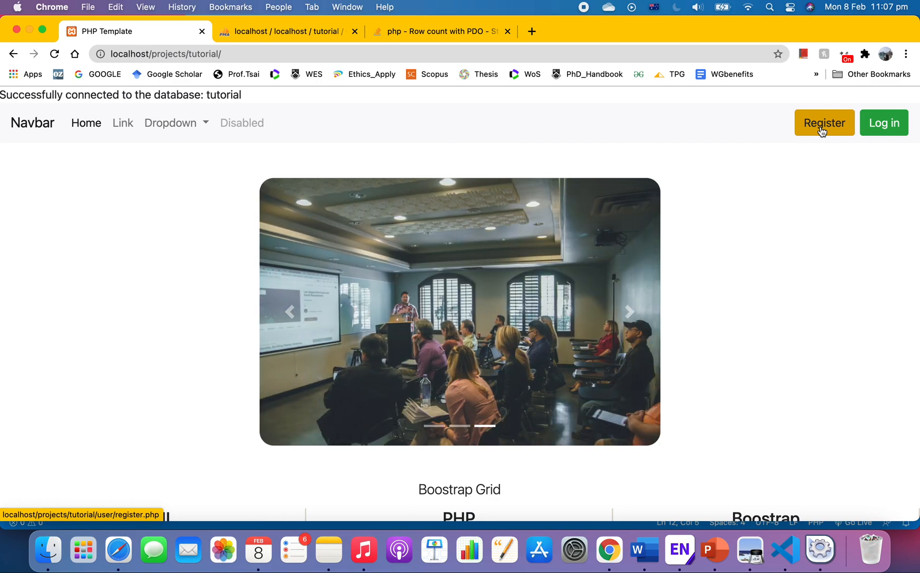
Step: Reopen the blank registration form from the home page's Register button
left_click(824, 123)
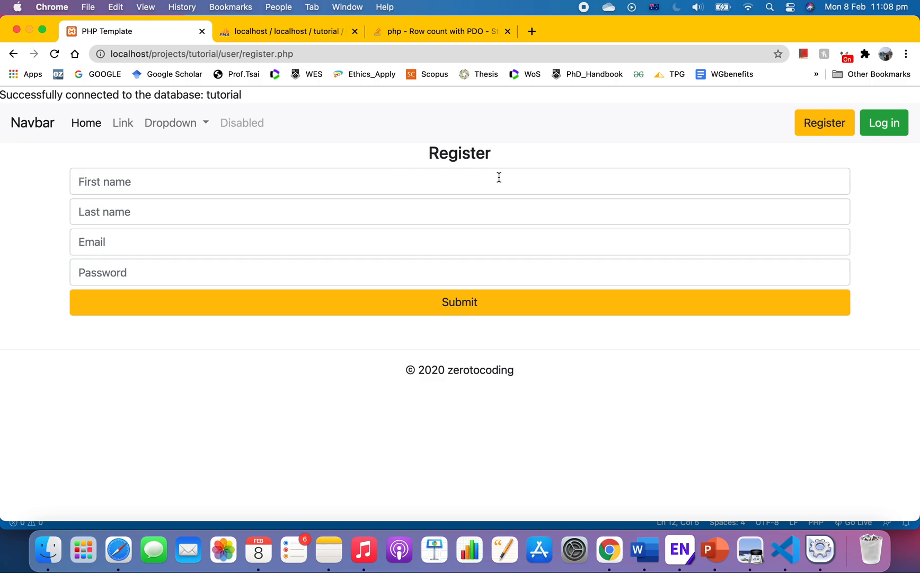
mouse_move(329, 242)
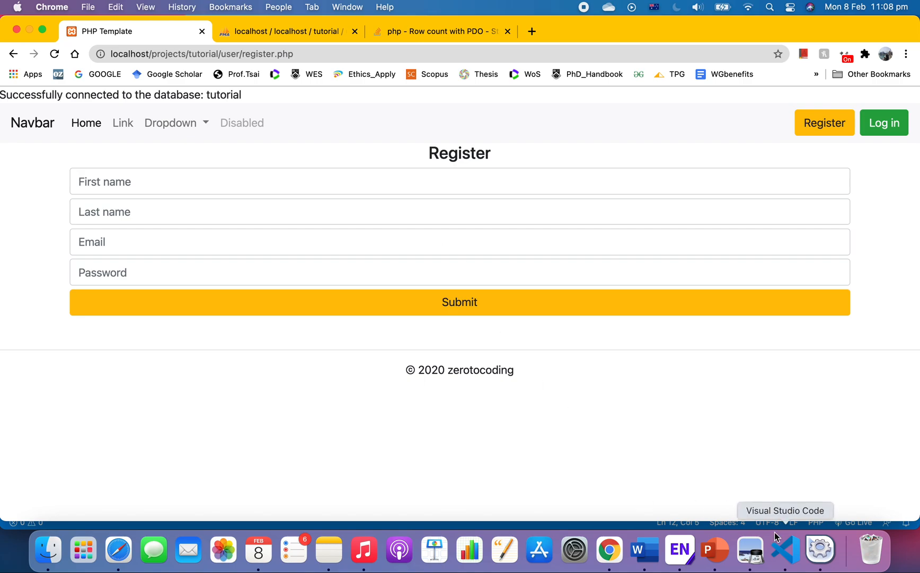
left_click(784, 550)
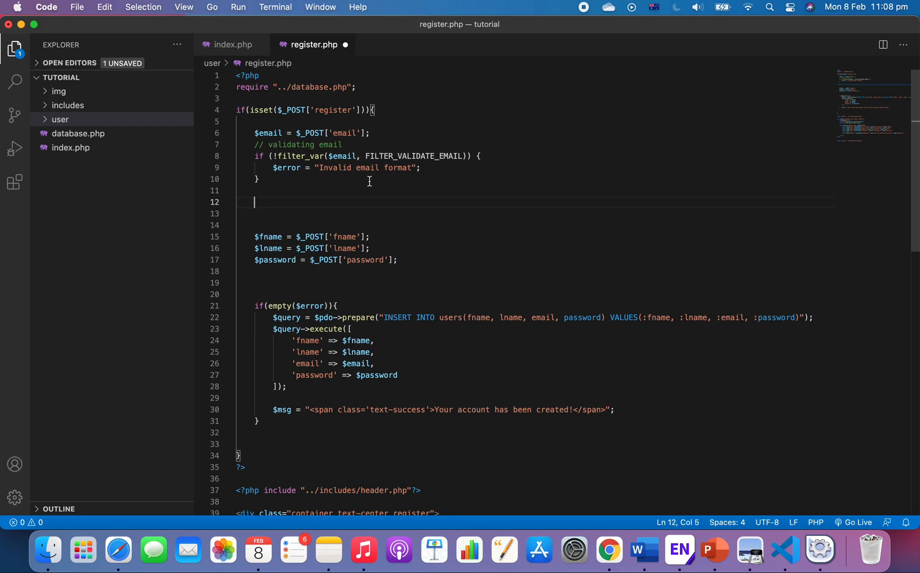
mouse_move(291, 239)
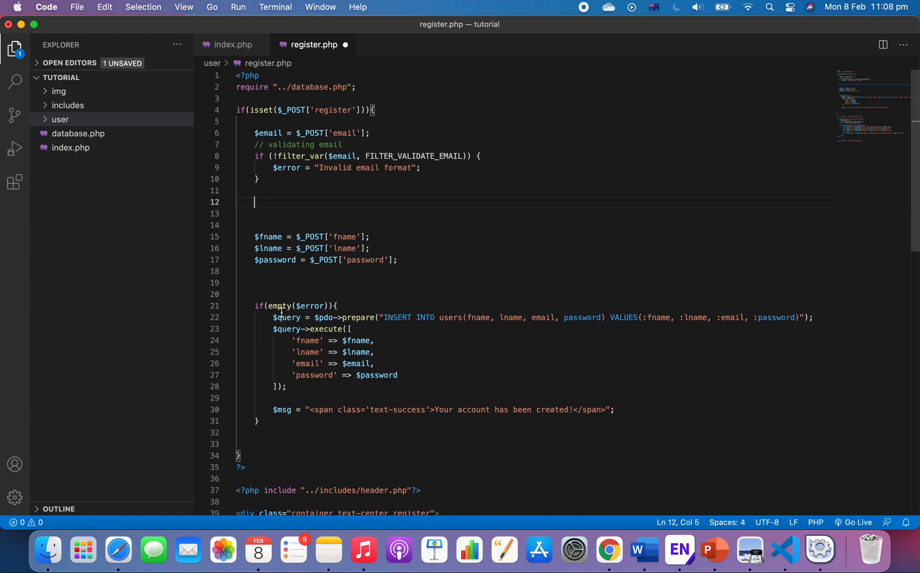
mouse_move(365, 310)
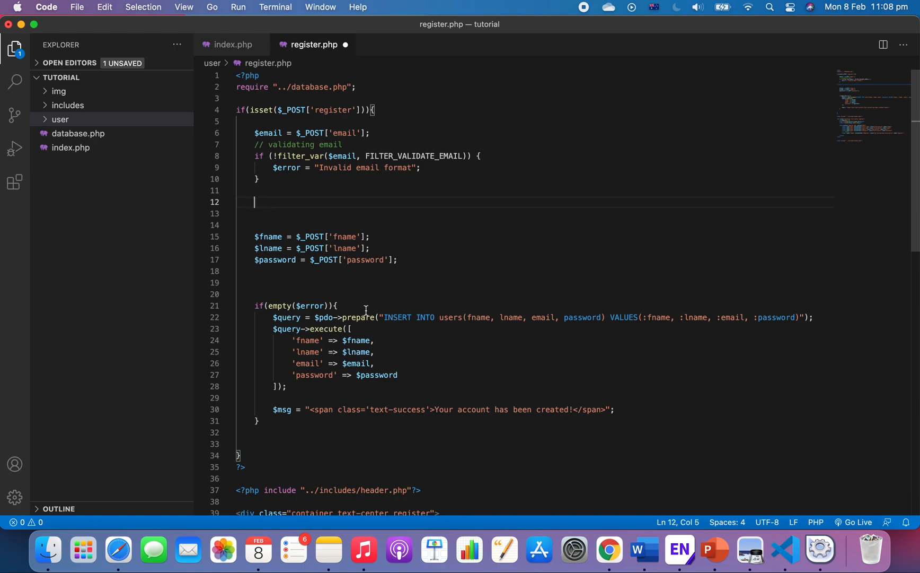
mouse_move(364, 329)
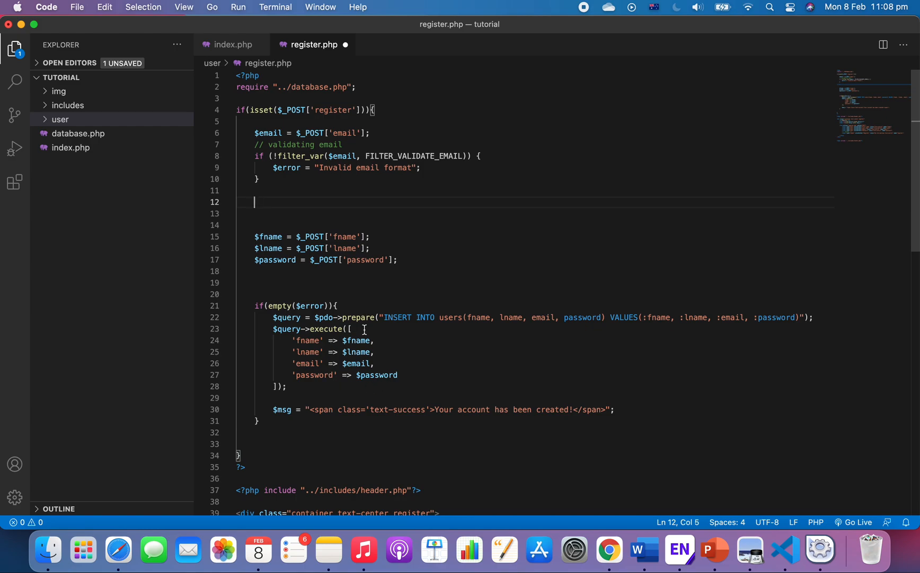
mouse_move(414, 239)
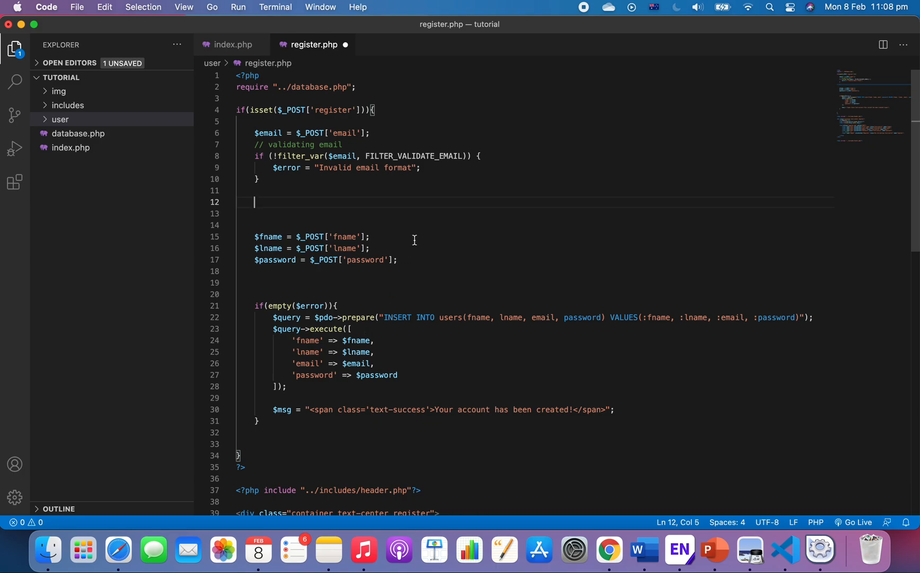
Step: Add a comment noting the check for whether the email has already existed
type("??")
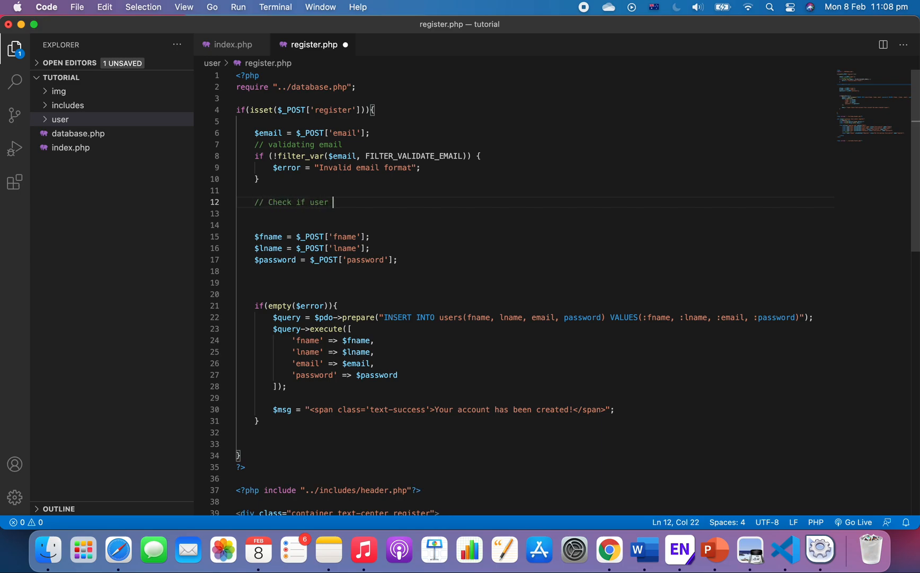
type("email")
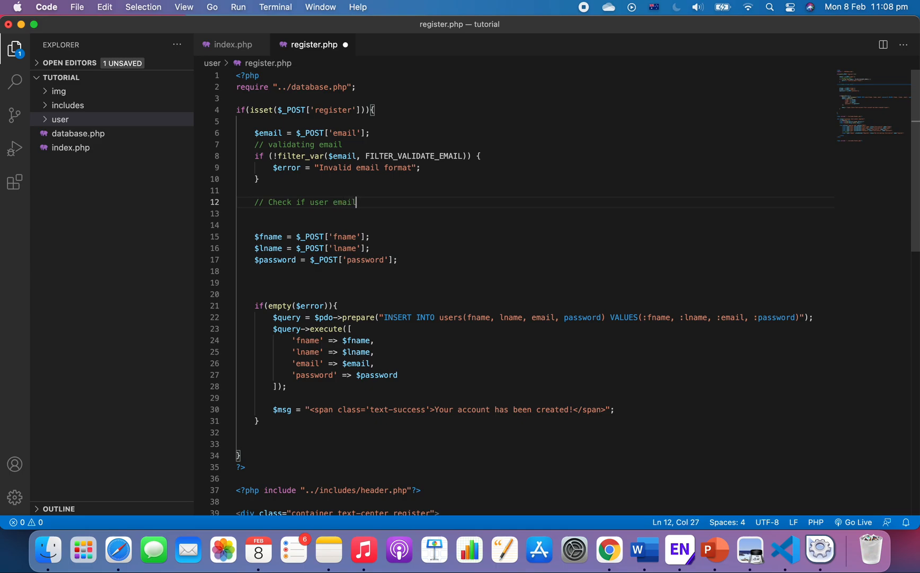
type("has already e")
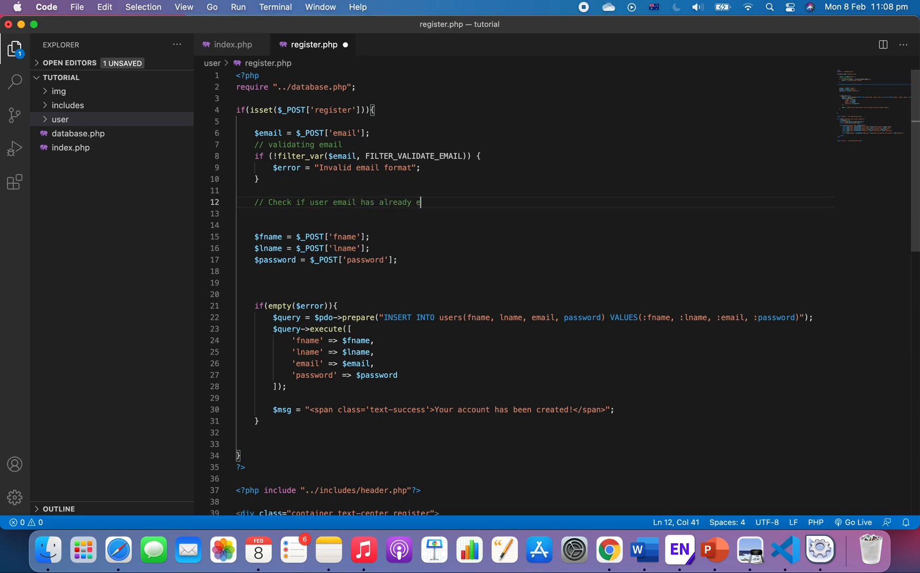
type("xisted")
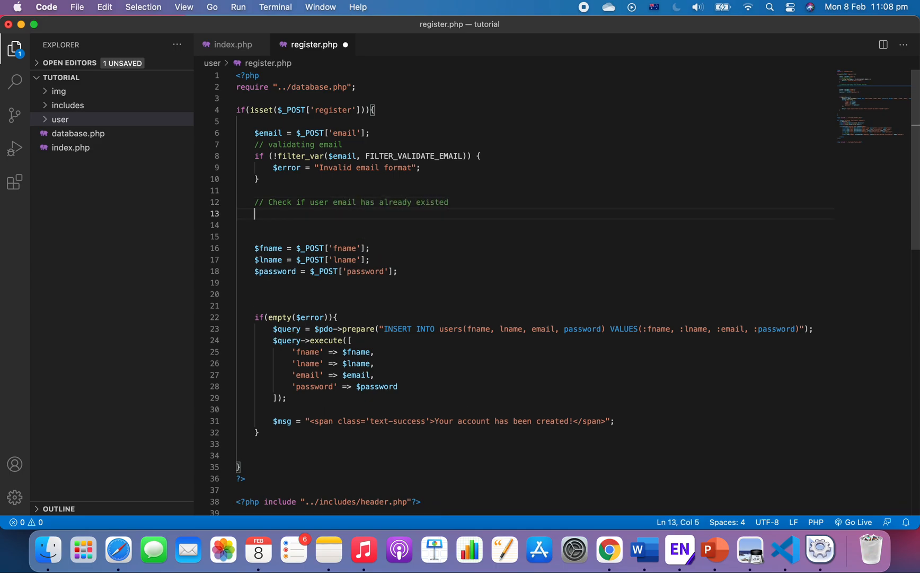
Step: Start the query $query = $pdo->prepare("SELECT * FROM users") below the comment
type("$q")
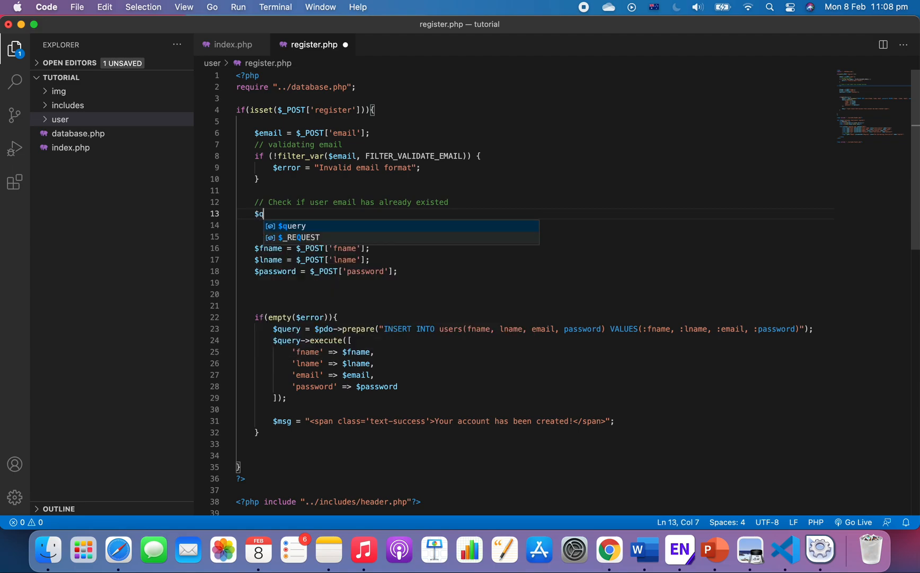
type("query-")
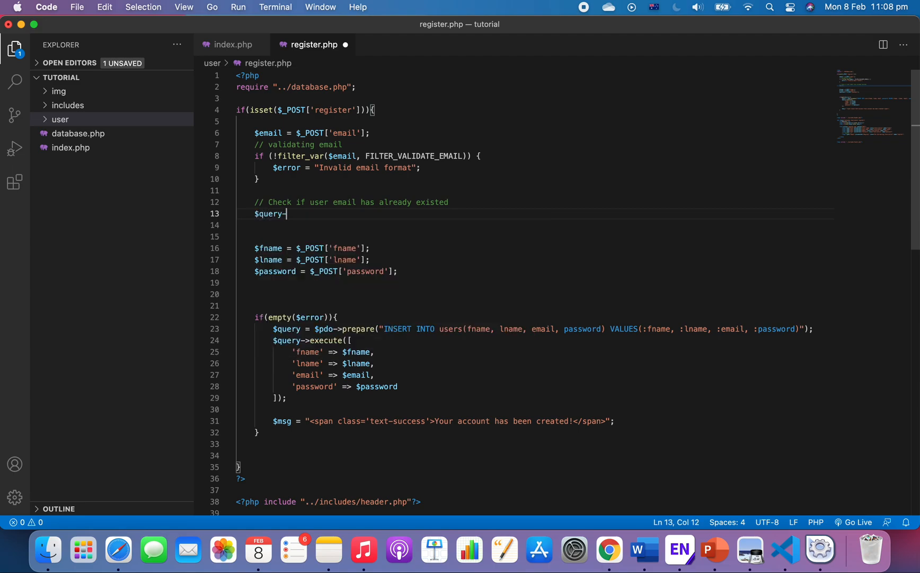
type("=")
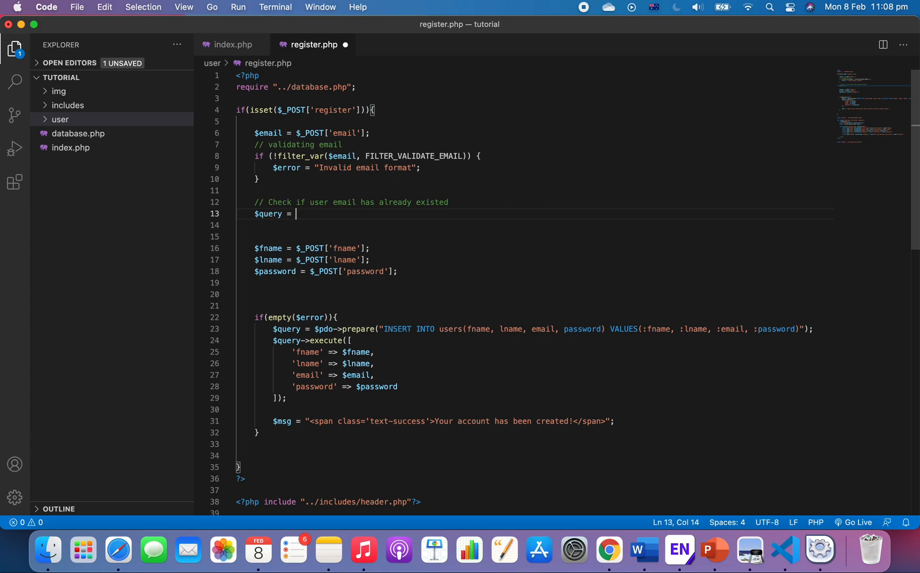
type("$pdo->pr")
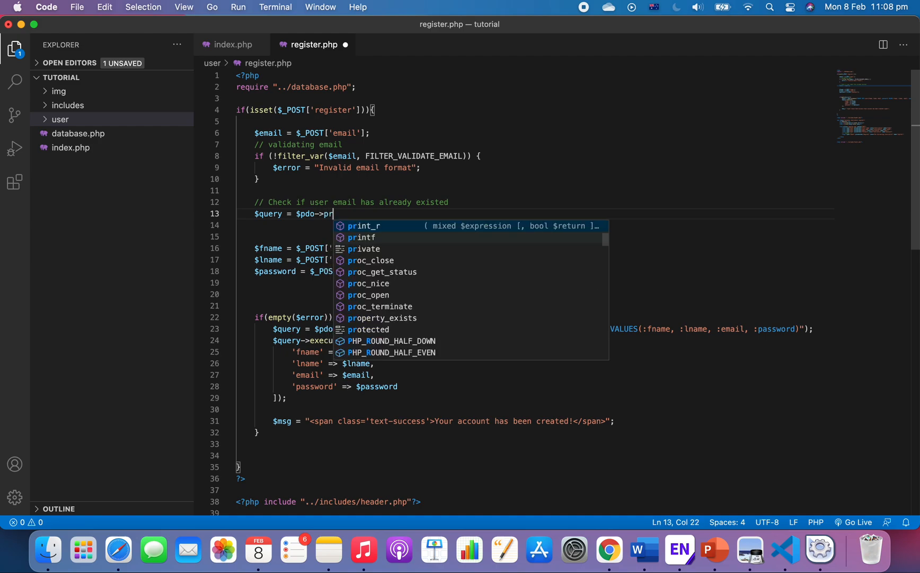
type("epare")
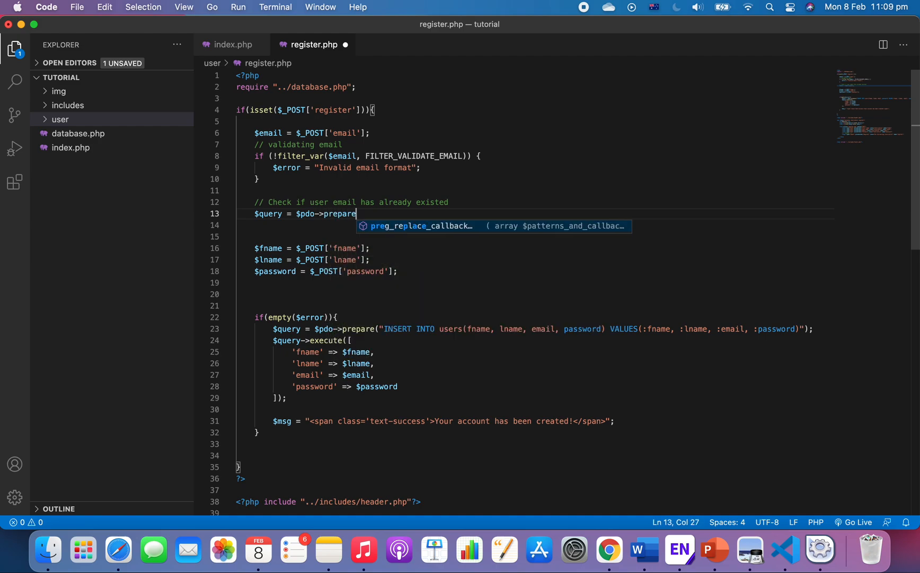
type("(\"SELECT *")
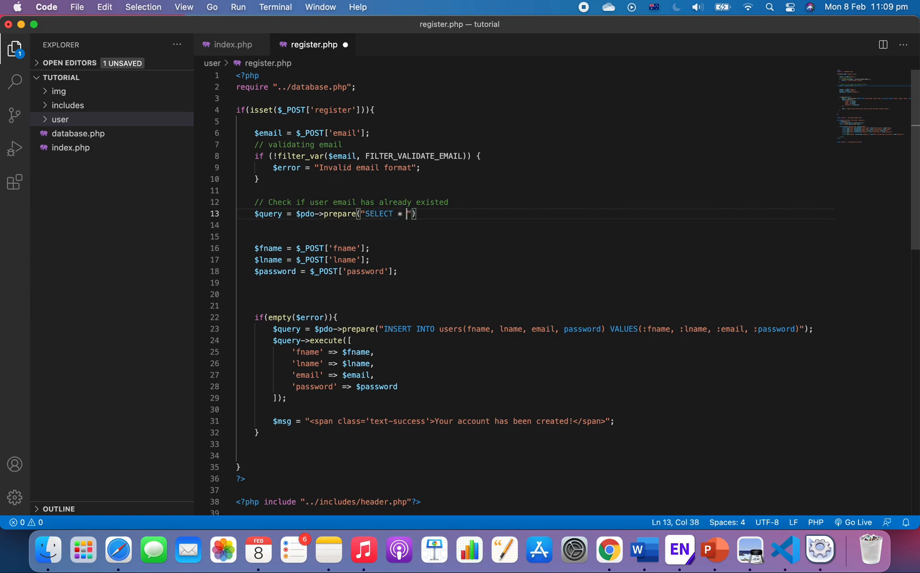
type("FROM user")
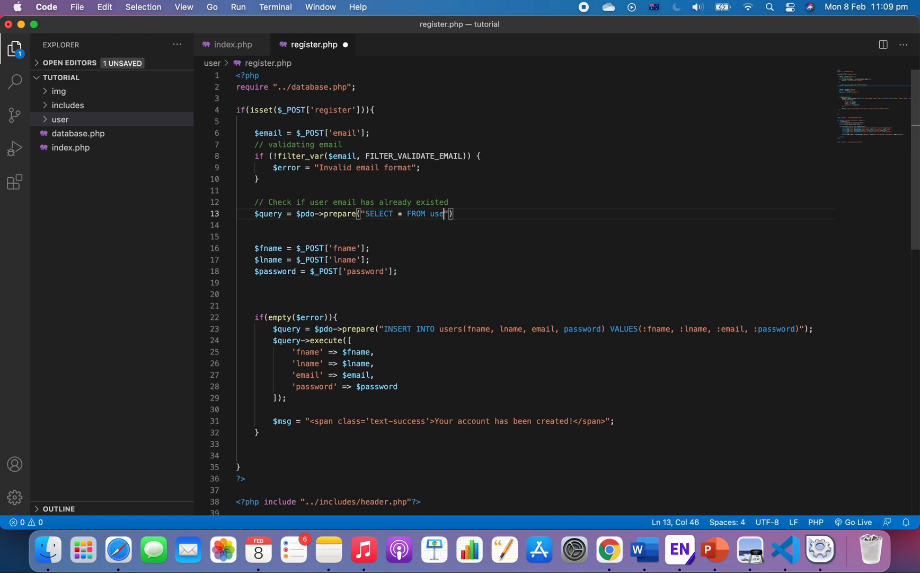
type("rs")
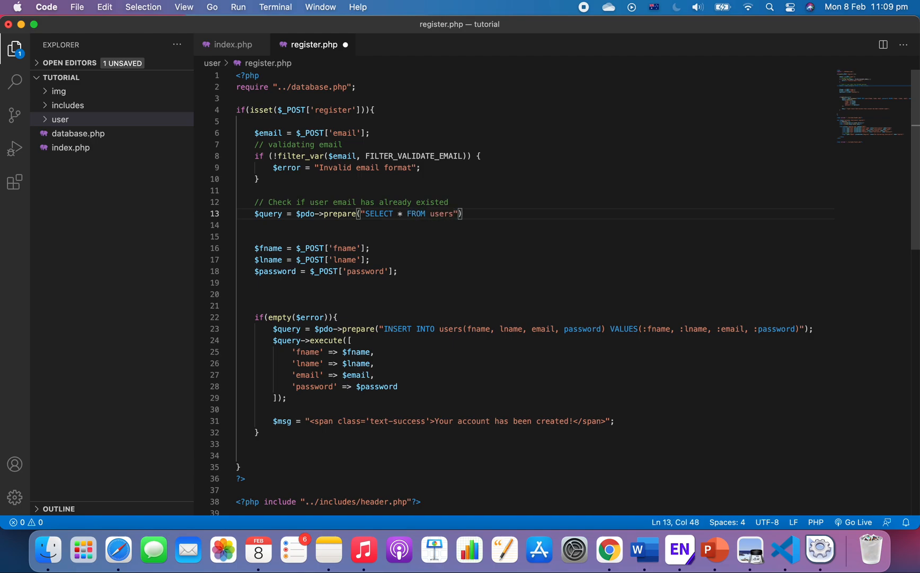
mouse_move(599, 217)
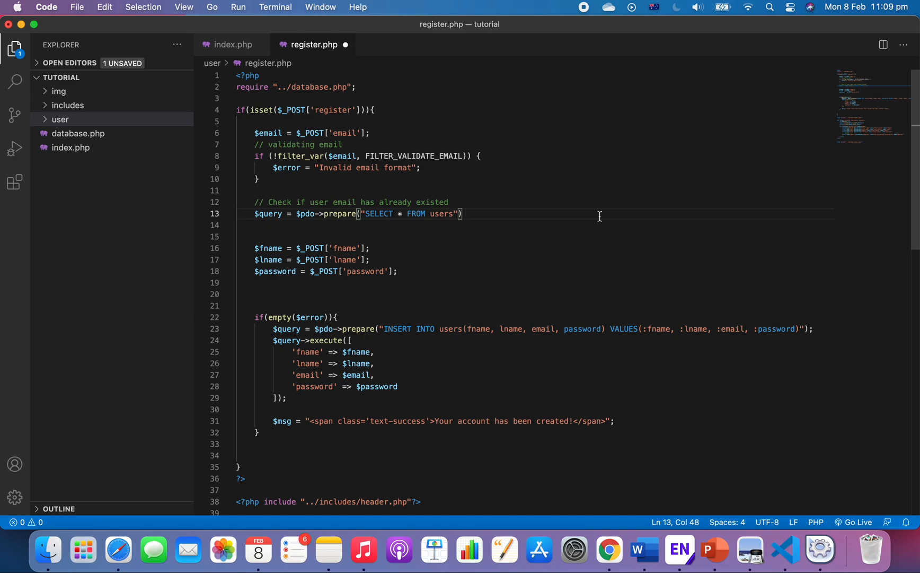
mouse_move(609, 550)
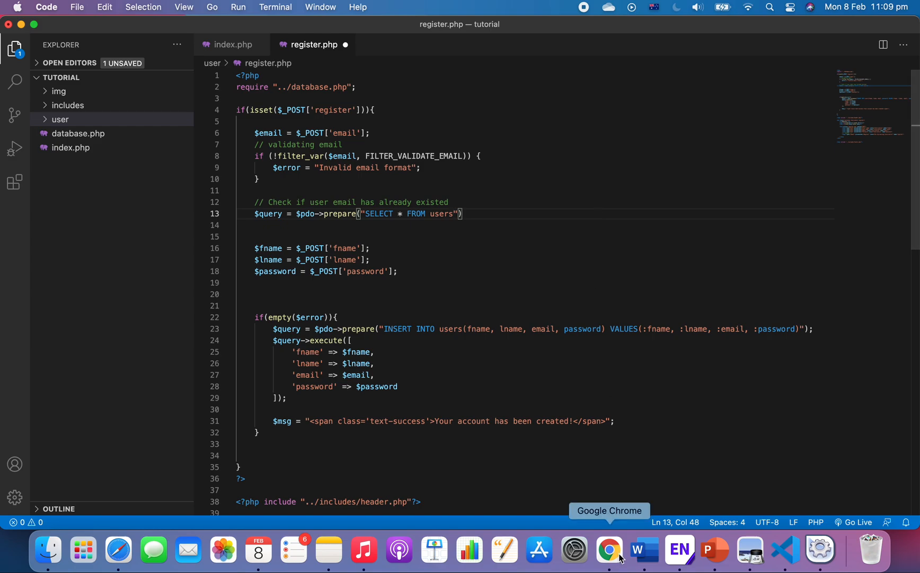
Step: Return from the browser to VS Code to continue the users query
left_click(609, 551)
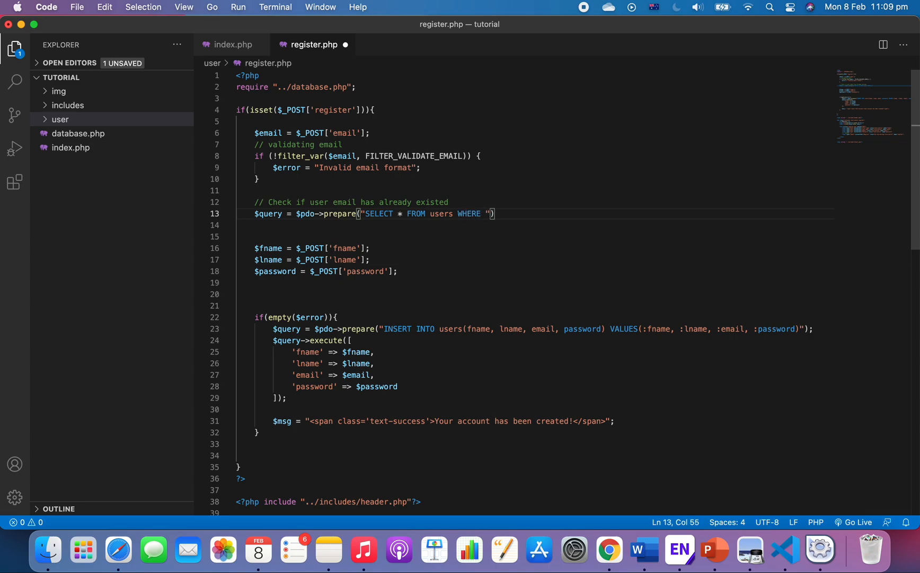
Step: Filter by email, execute the query, and store its row count in $result
type("email = ?")
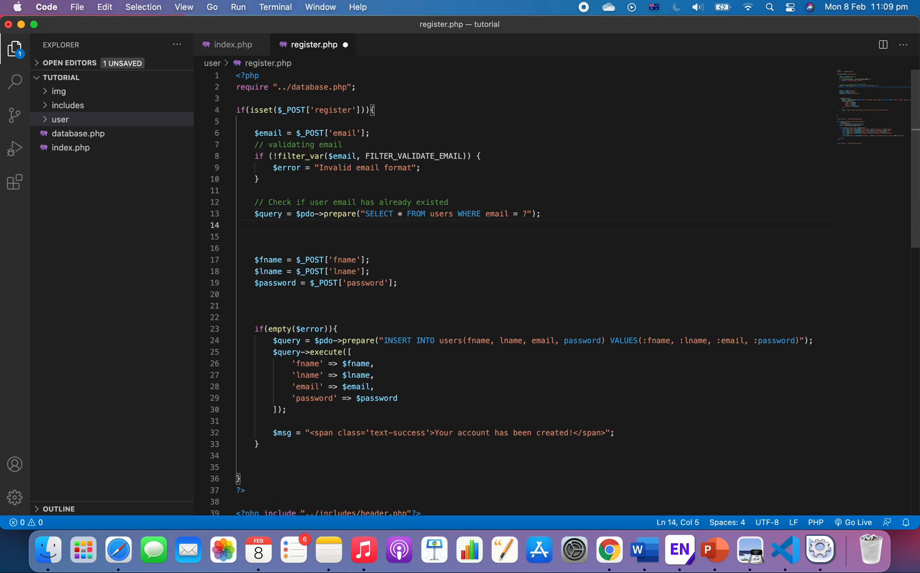
type("$")
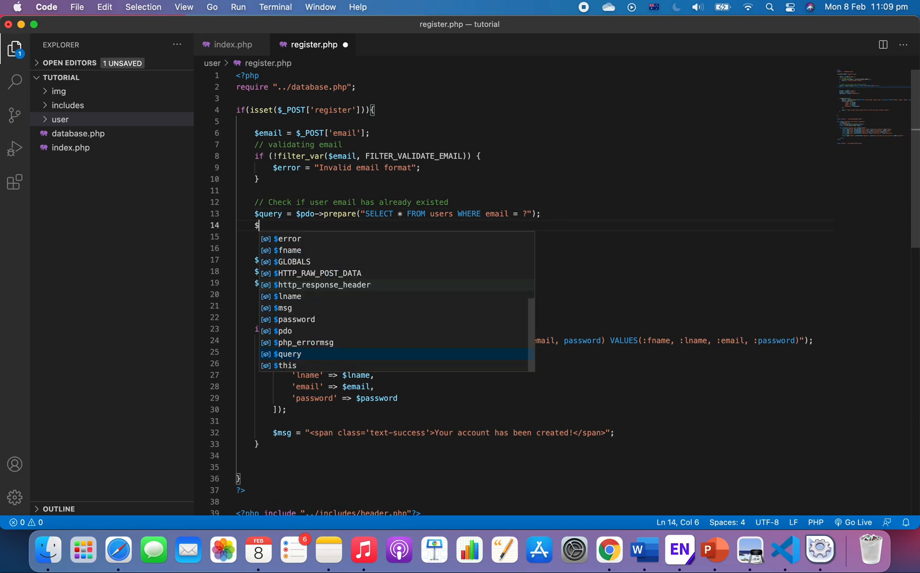
type("query->")
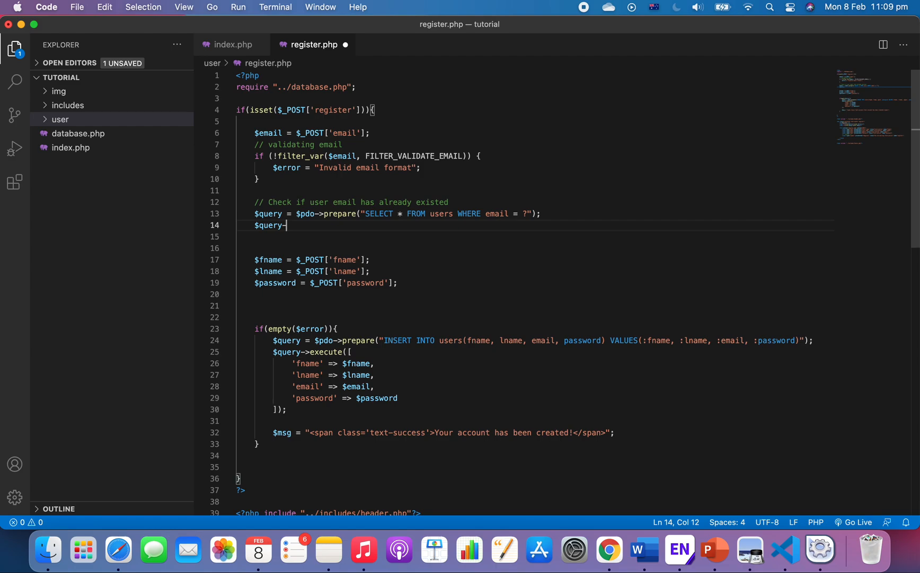
type(">execute")
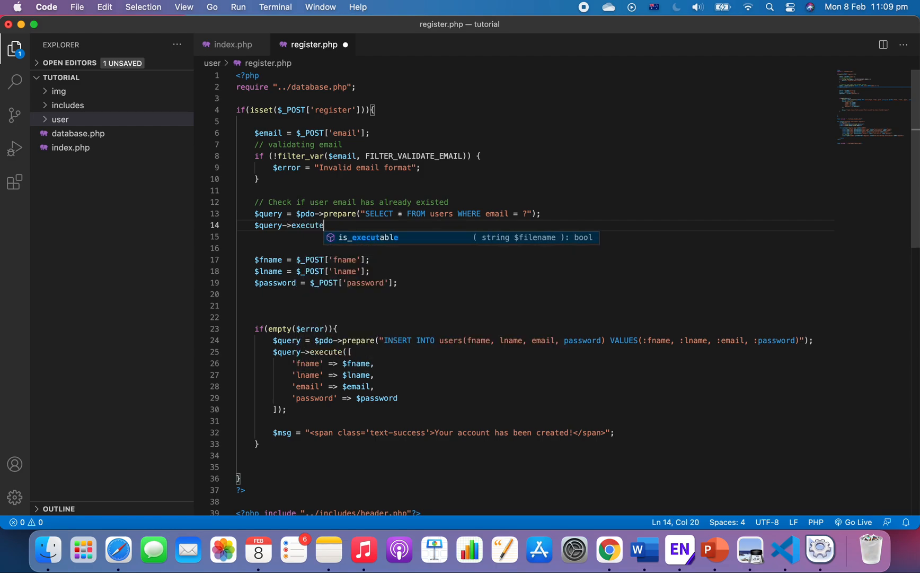
type("([$email")
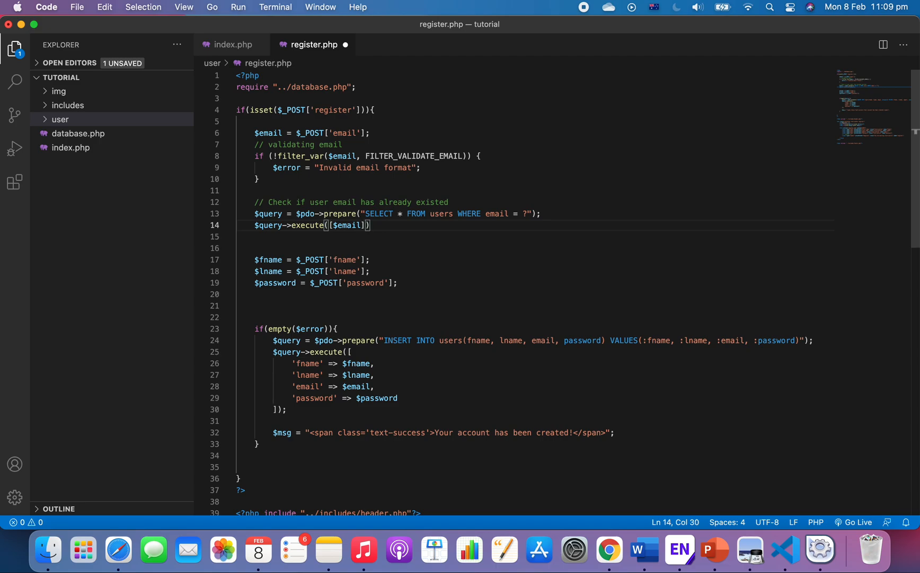
type("$")
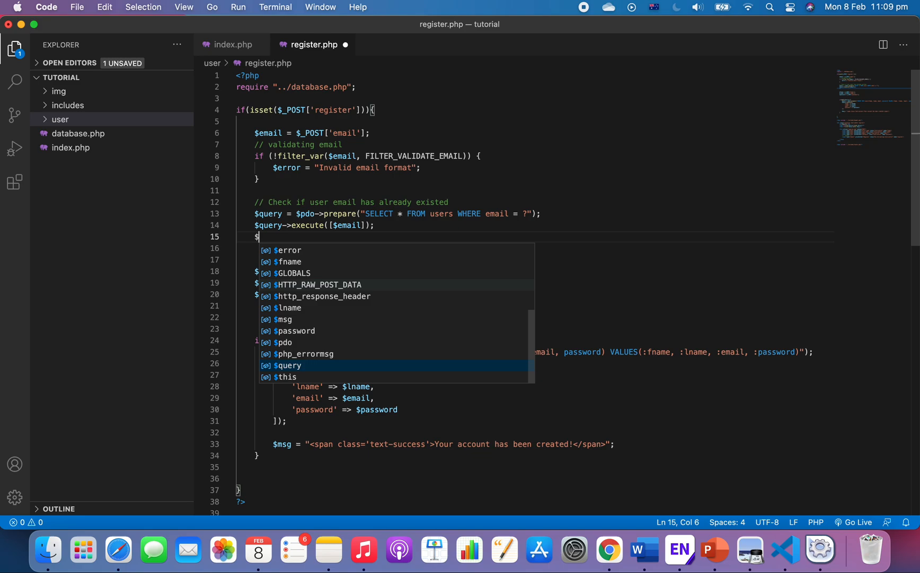
type("result")
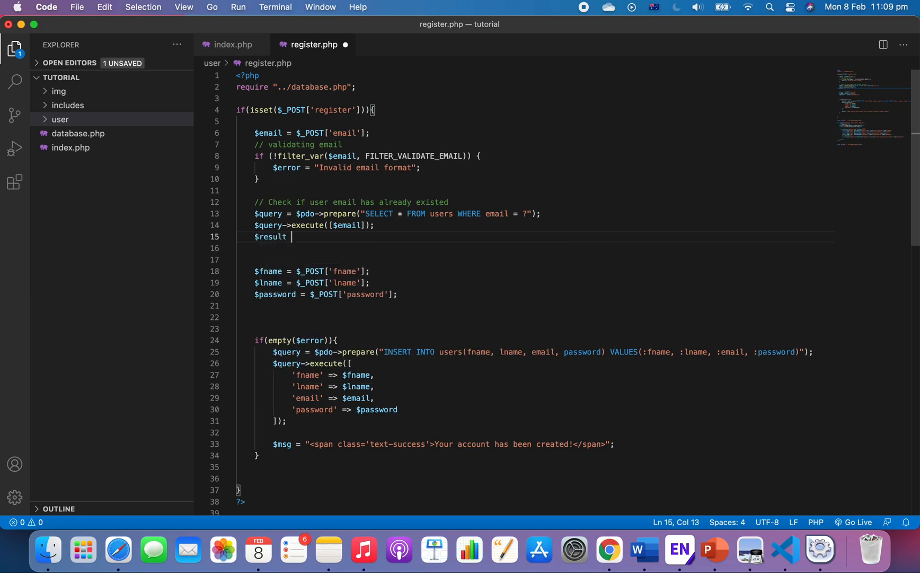
type("=")
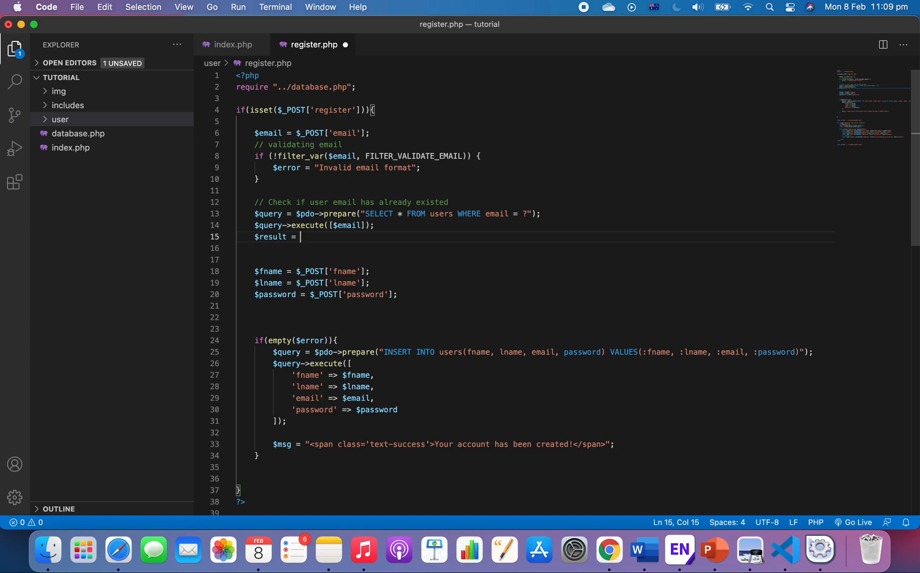
type("$query->rowCo")
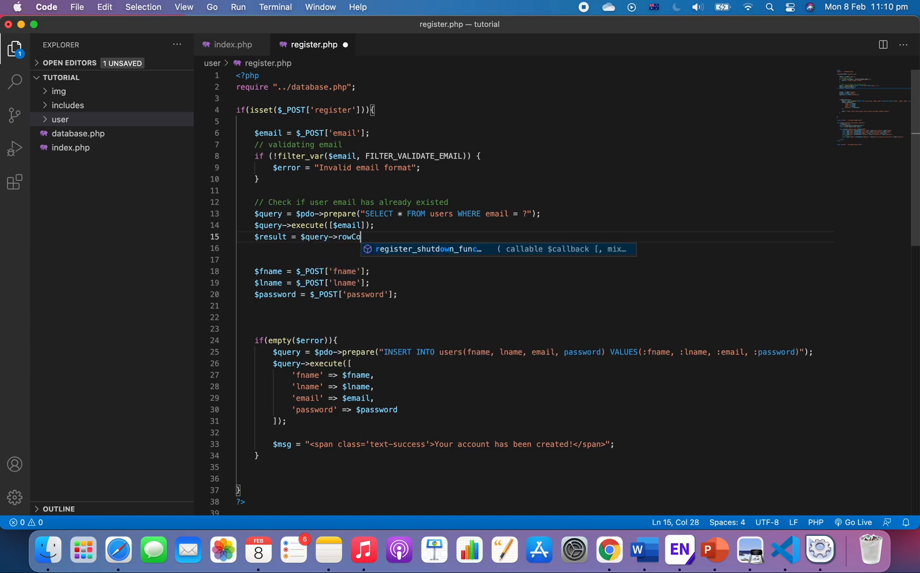
type("unt")
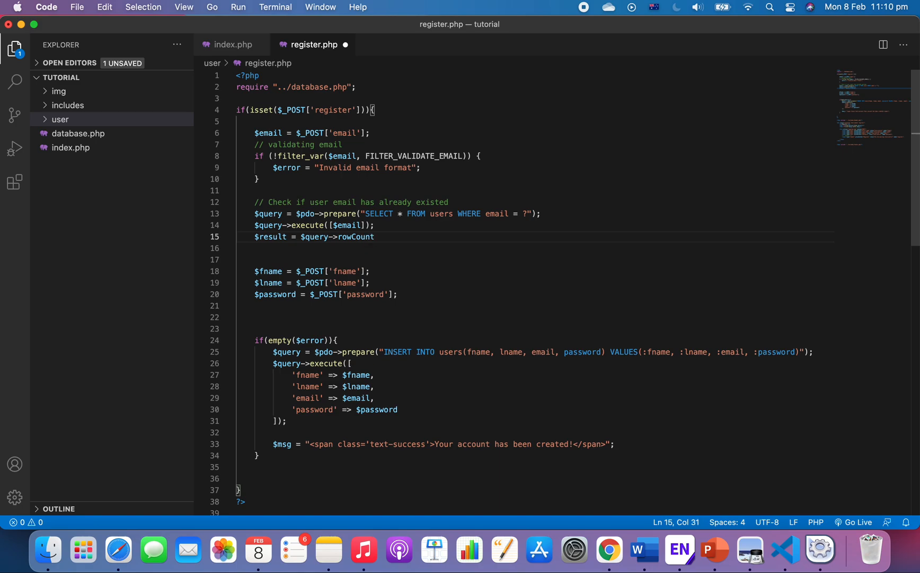
type("();")
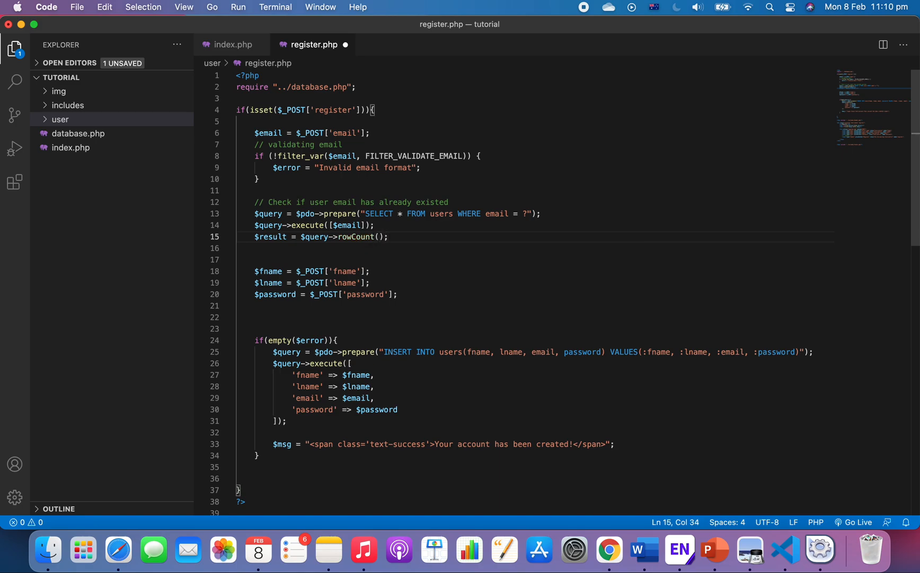
Step: Add if($result) setting the error 'Email has already existed! Please choose another one'
type("if(")
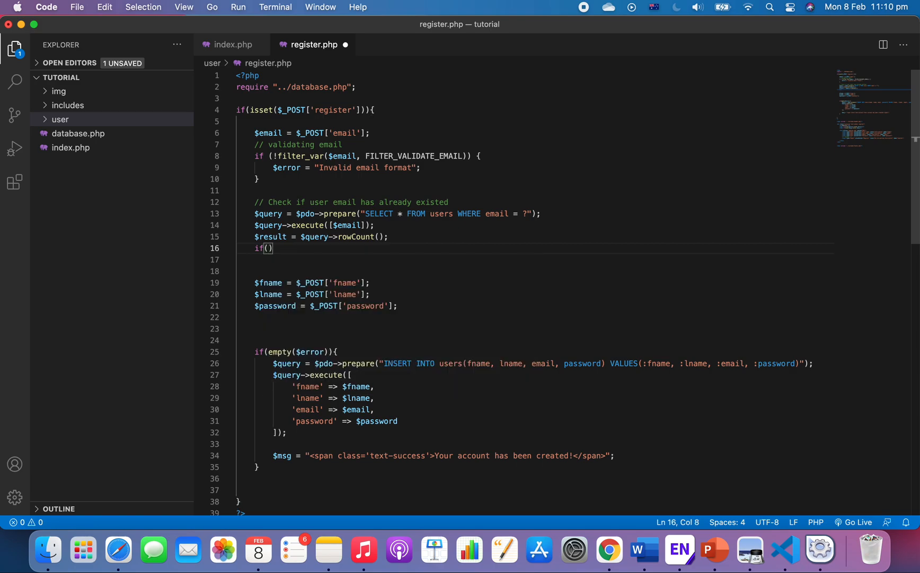
type("$result > 0")
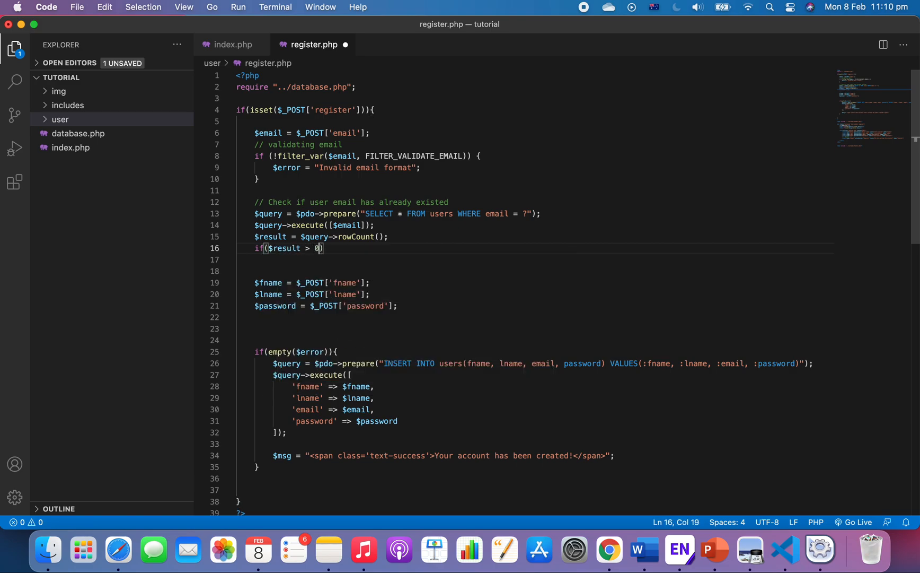
key("Right")
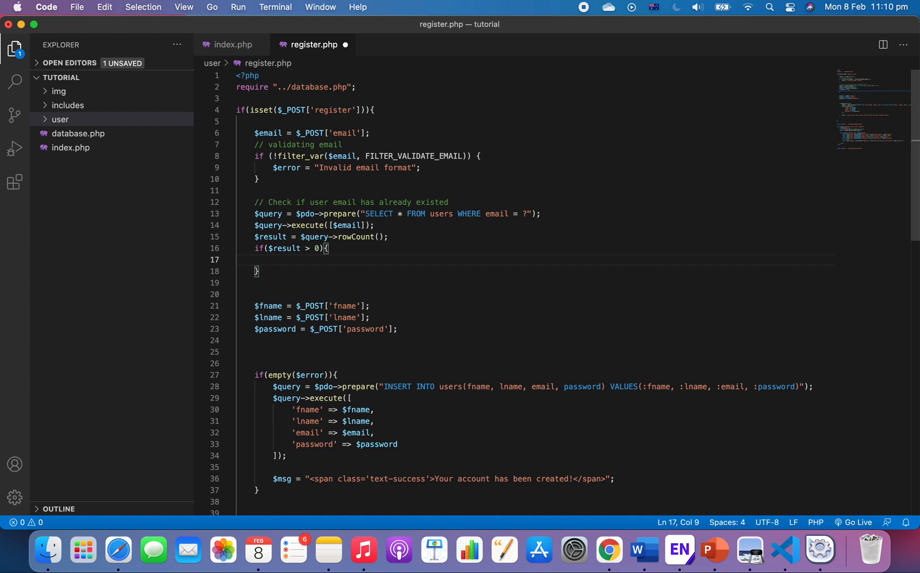
type("$error = \"")
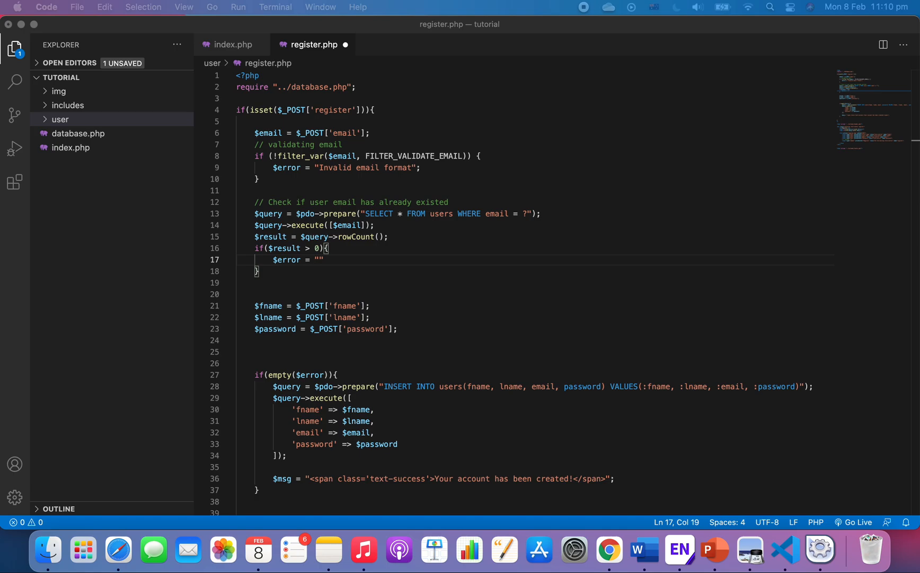
mouse_move(491, 268)
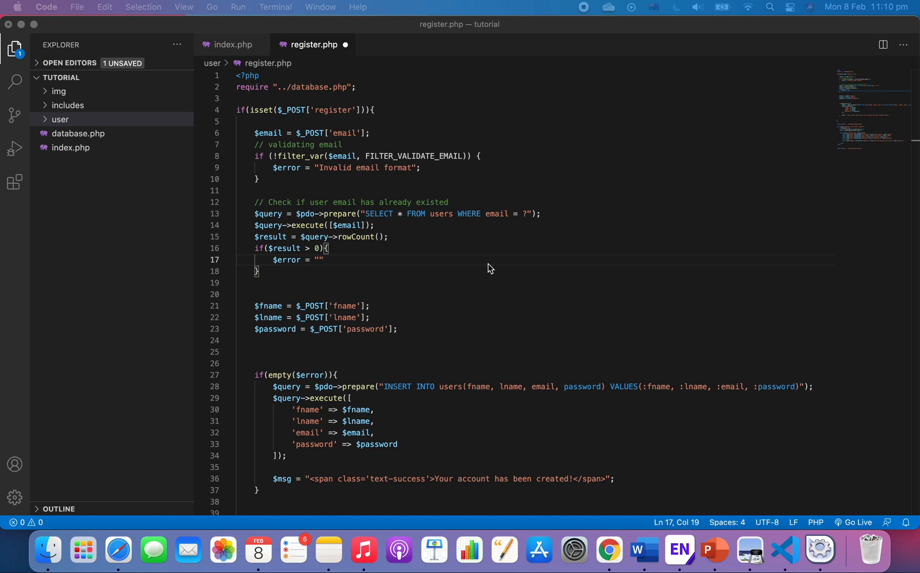
type("Email")
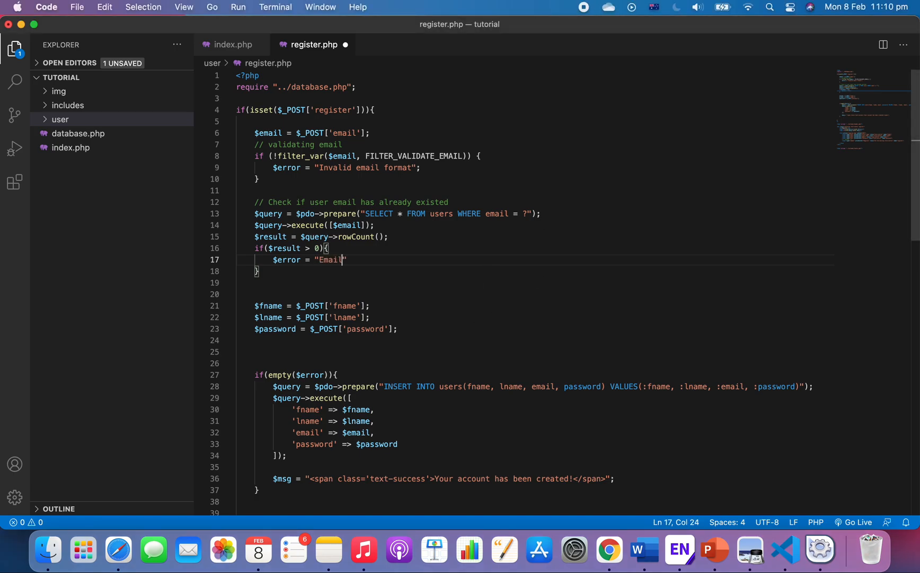
type("\" \"")
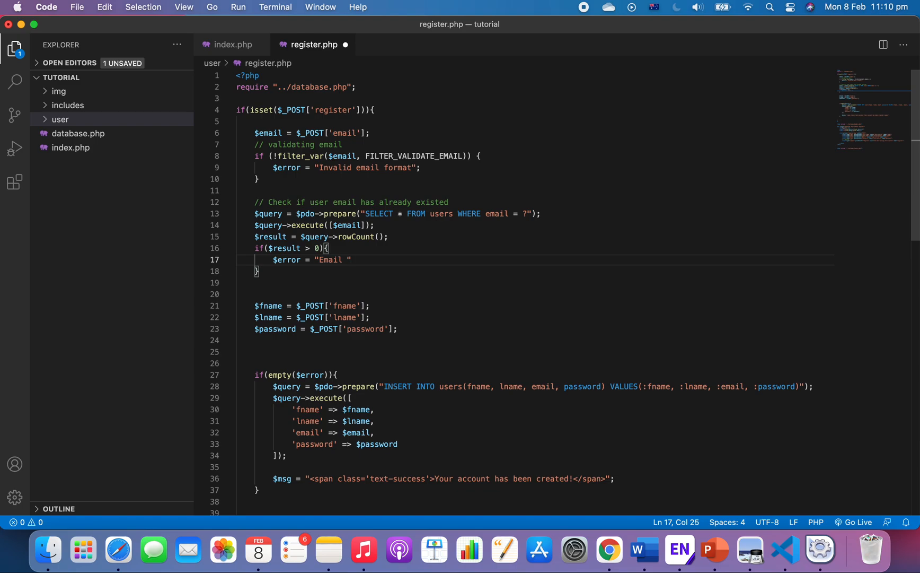
type("has")
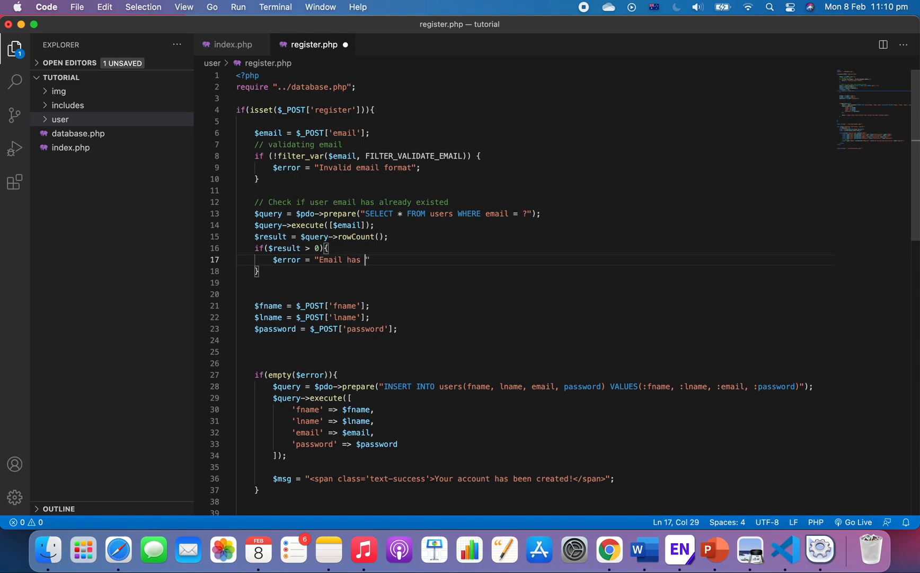
type("already ex")
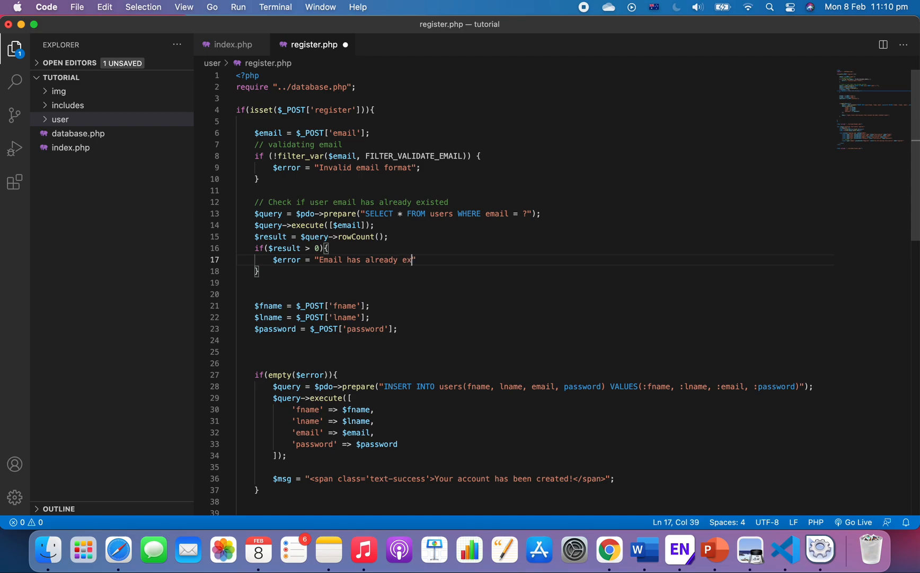
type("isted")
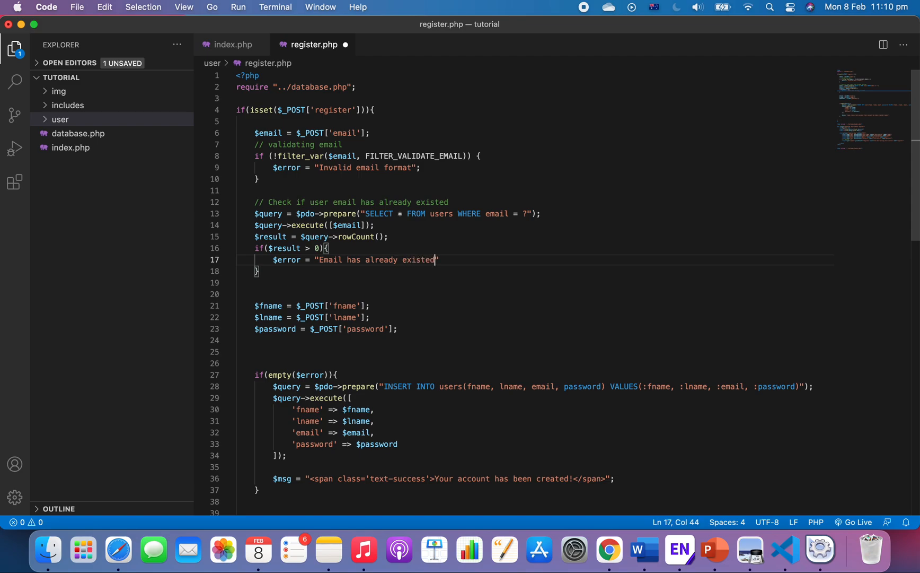
type("! Please")
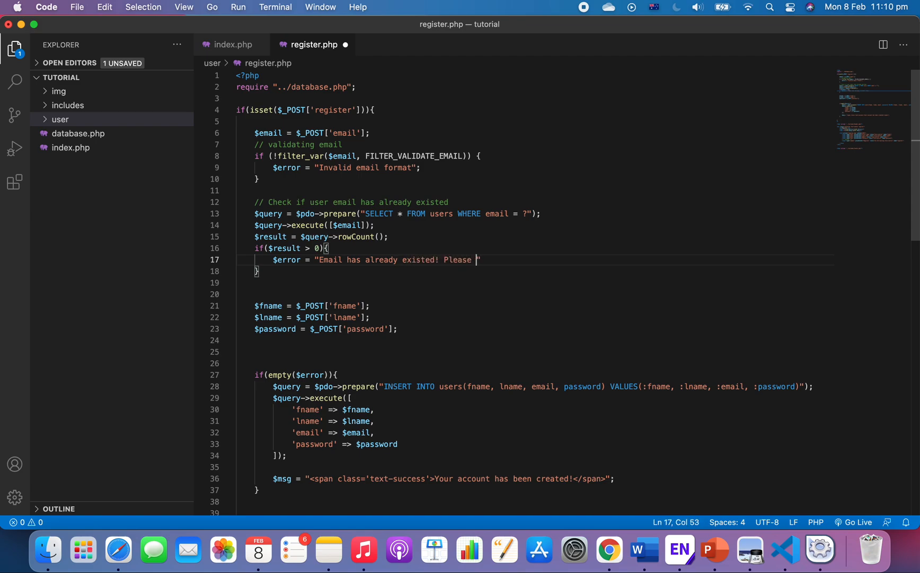
type("choose another one")
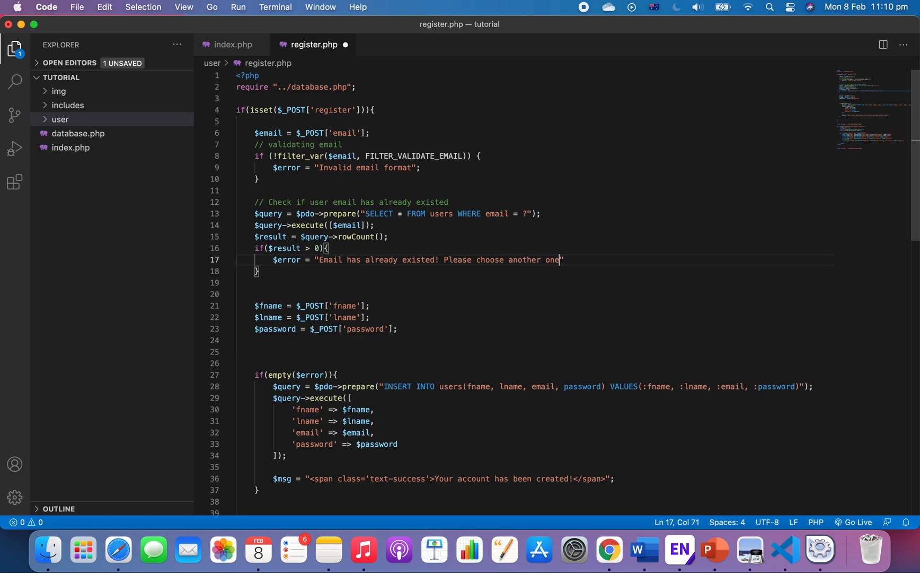
type("\";")
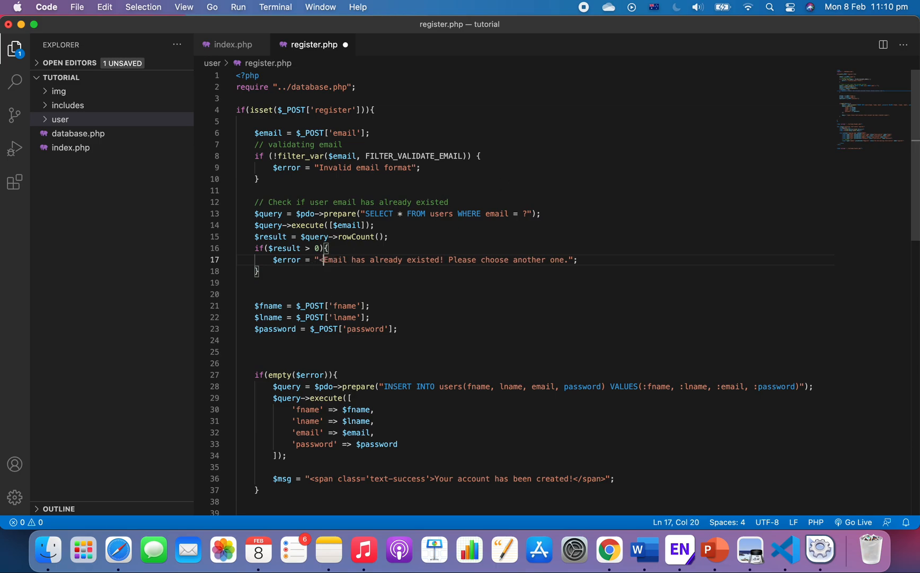
Step: Wrap the error message in a span with class 'text-danger'
type("span>")
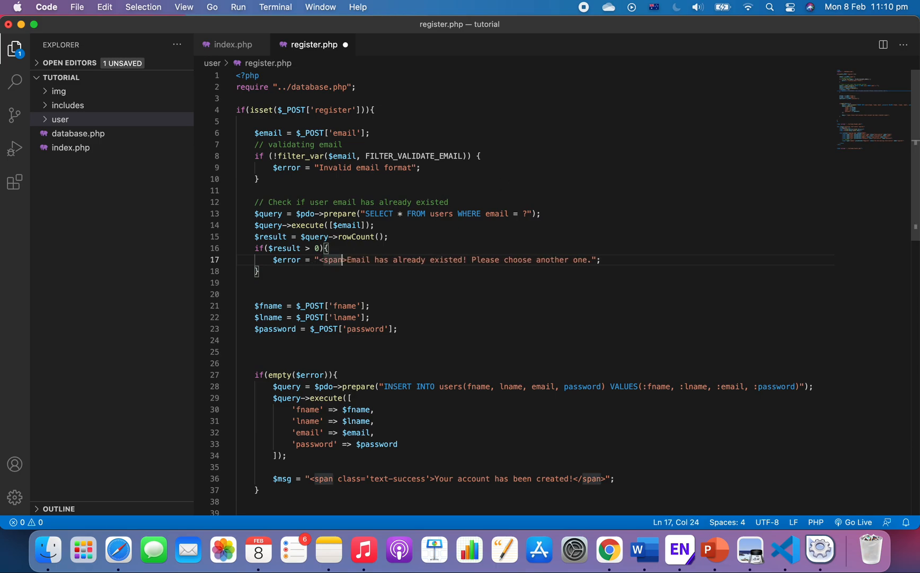
type("class=")
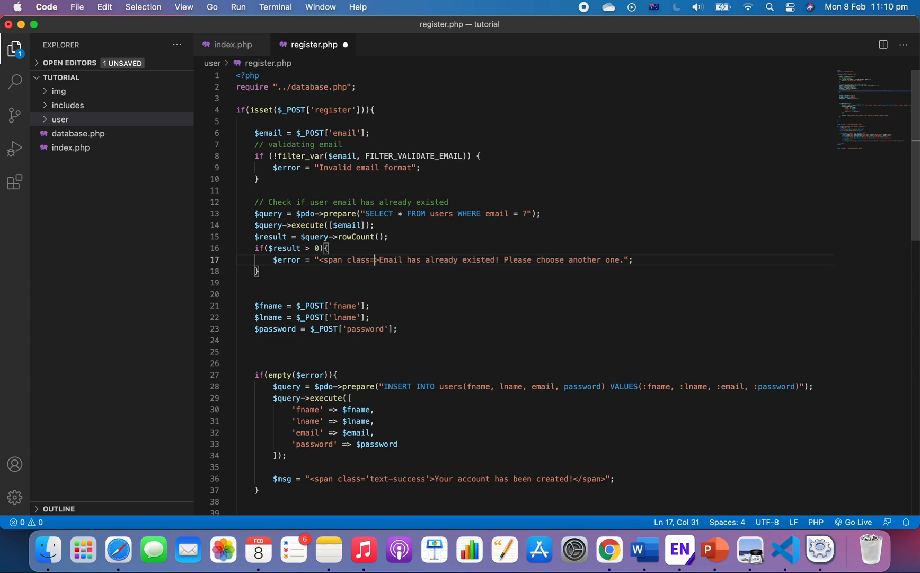
type("'")
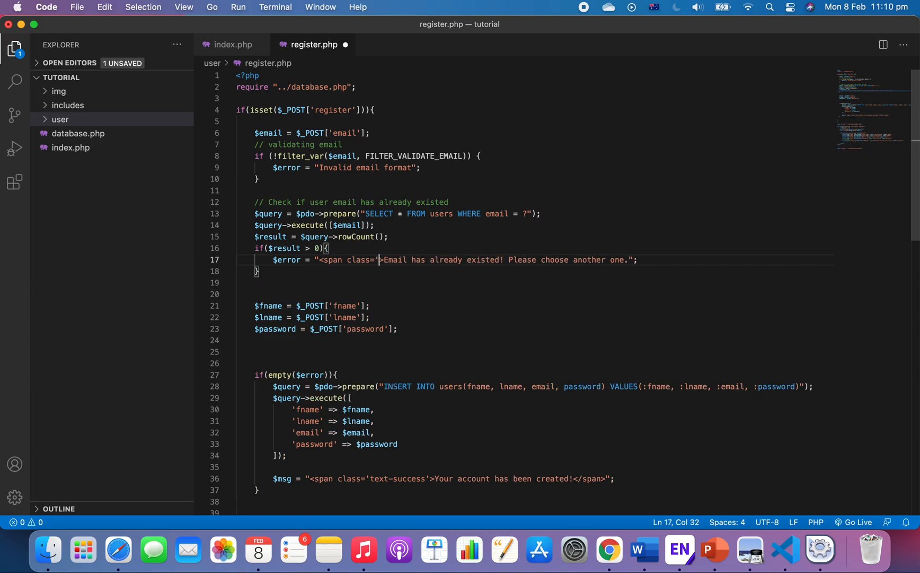
type("text")
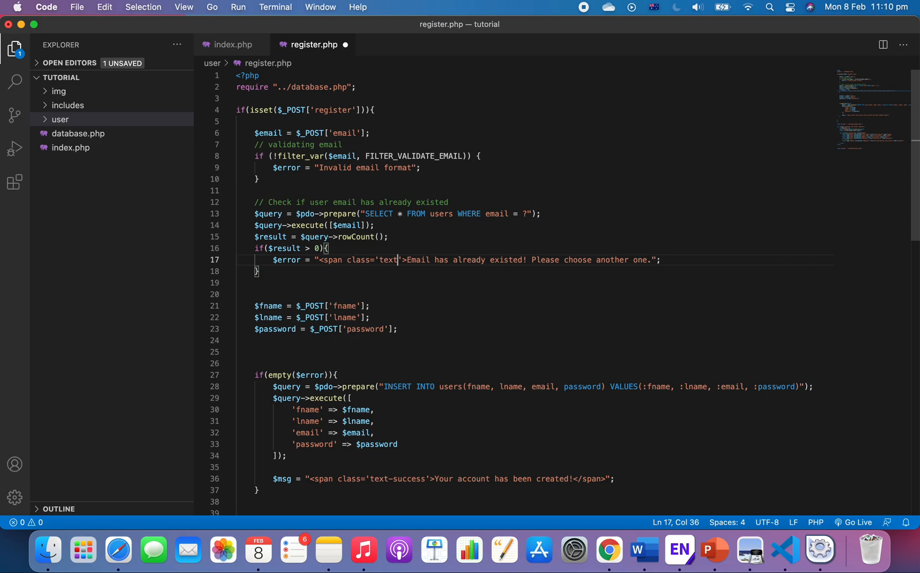
type("-danger")
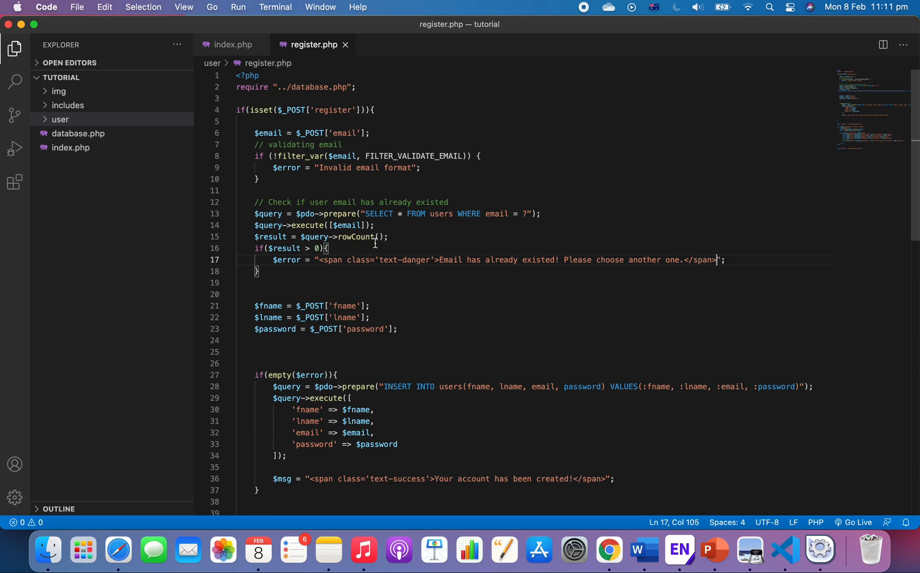
mouse_move(399, 272)
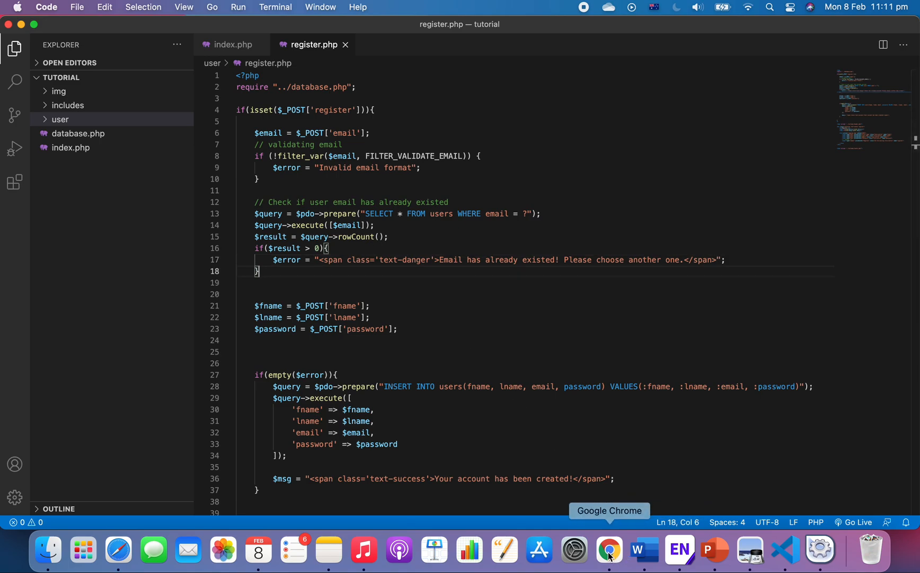
Step: Close the reference tab and select the stored email in phpMyAdmin's users table
left_click(609, 551)
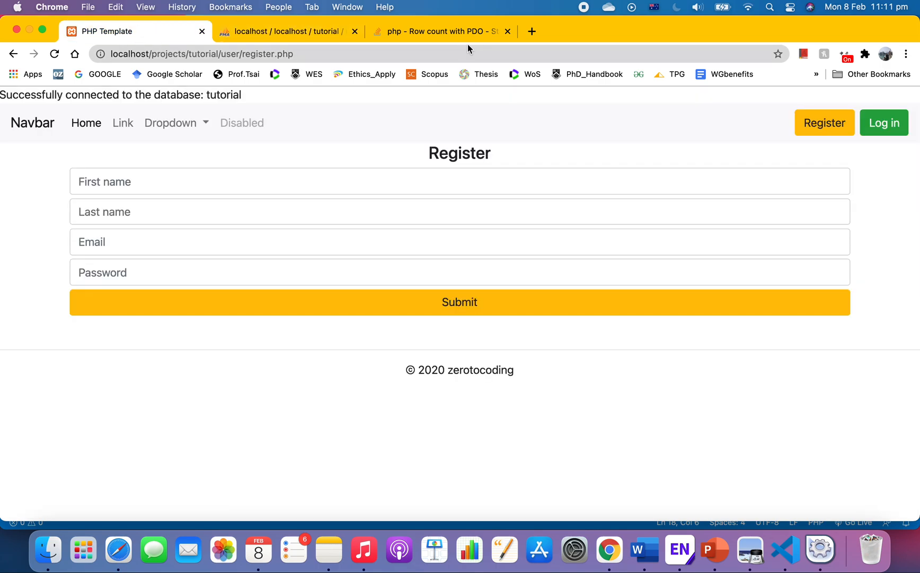
left_click(508, 32)
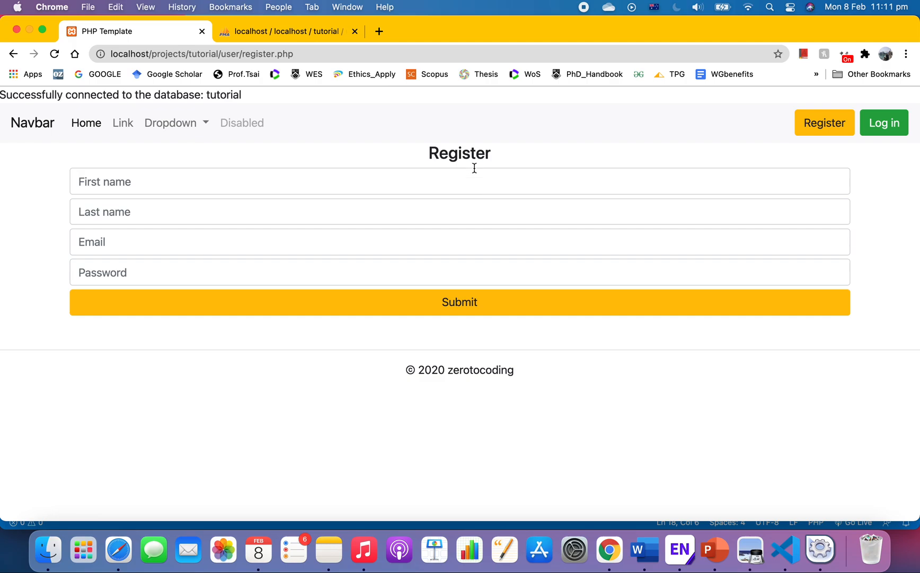
left_click(287, 31)
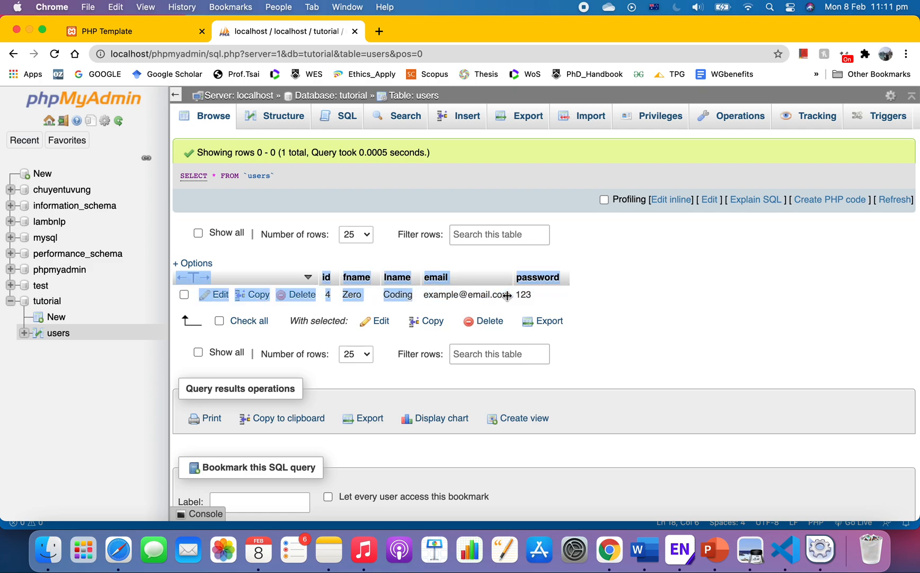
double_click(465, 294)
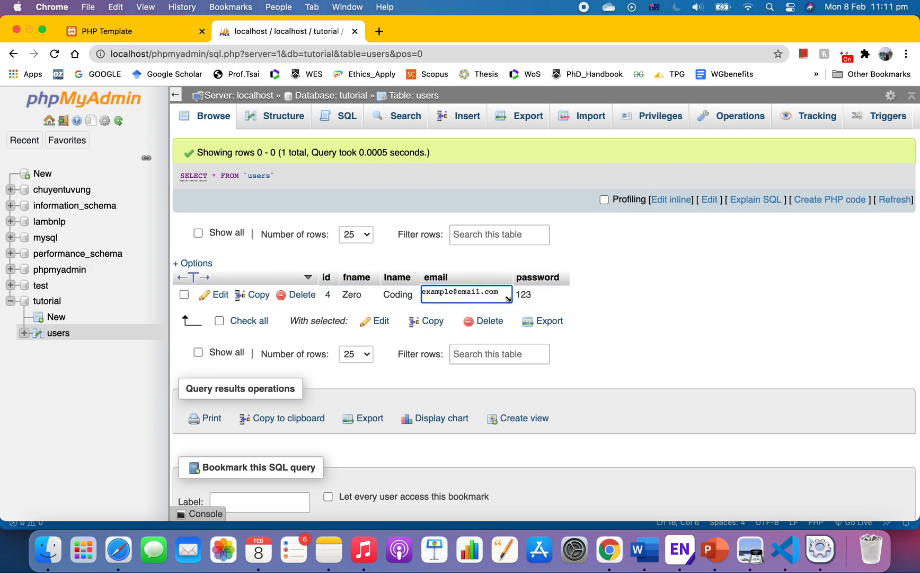
double_click(464, 293)
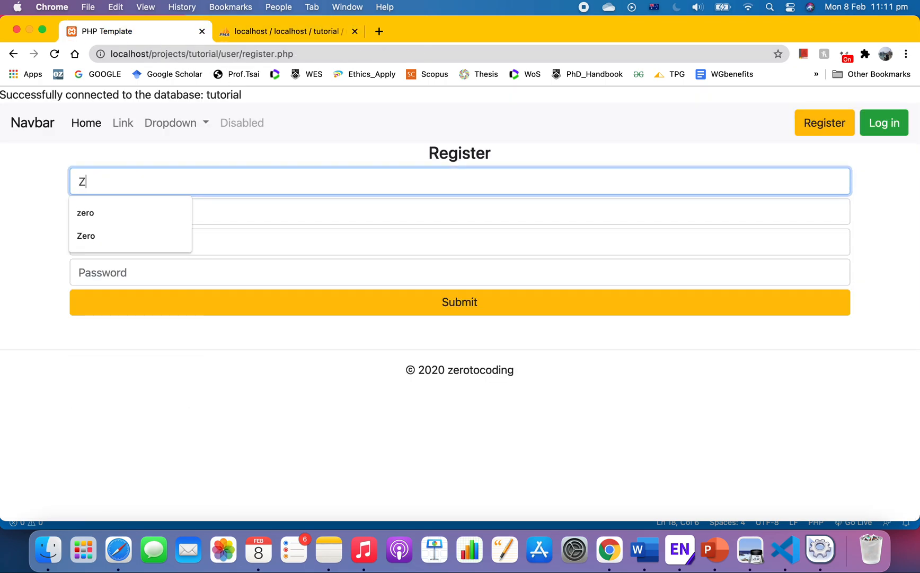
left_click(86, 236)
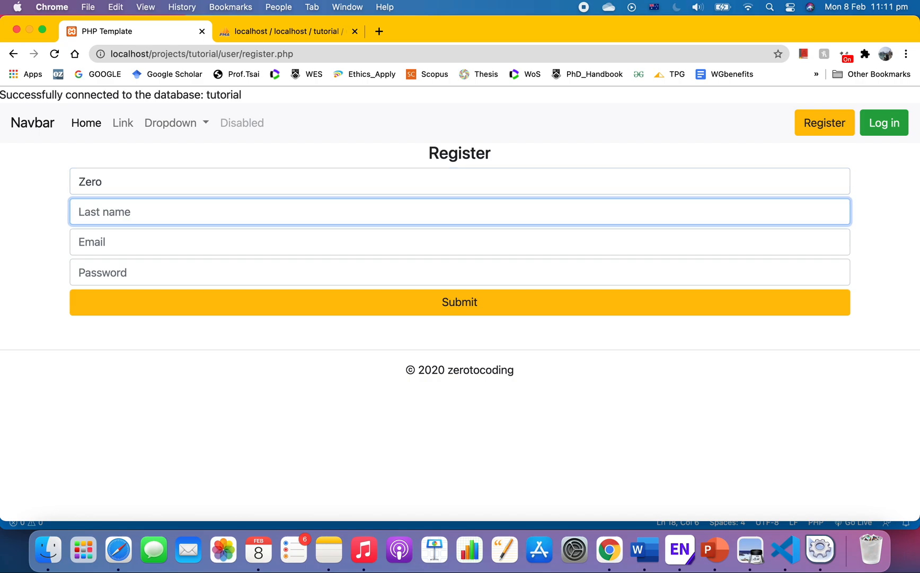
type("Coding")
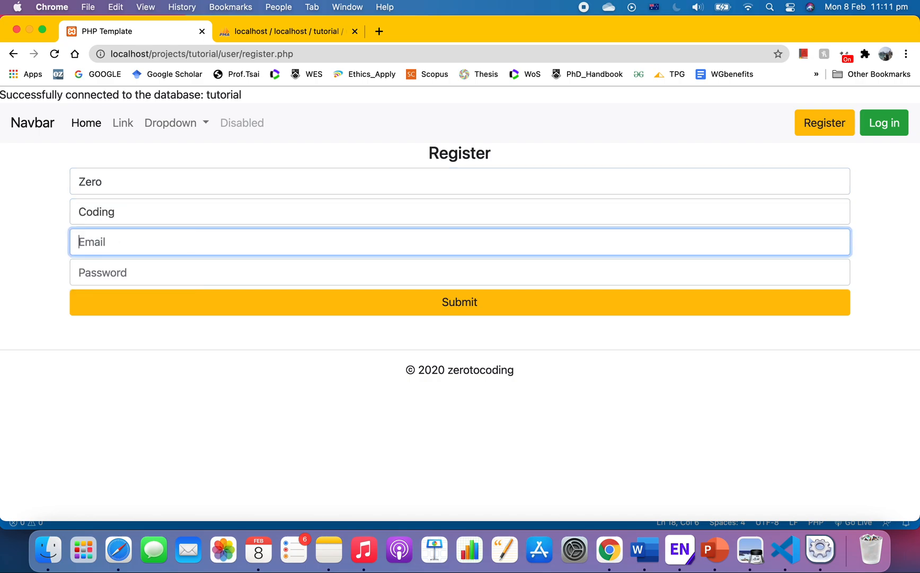
type("example@email.com")
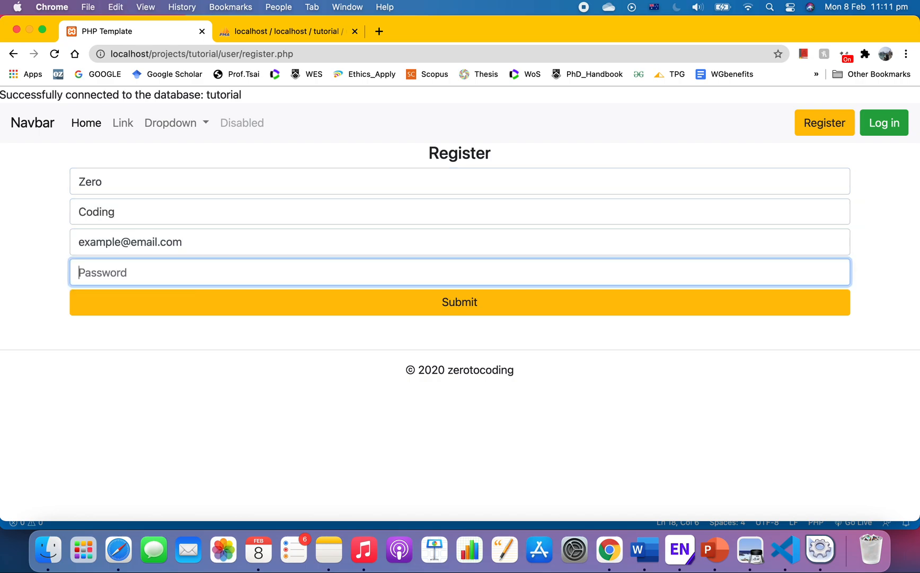
type("123")
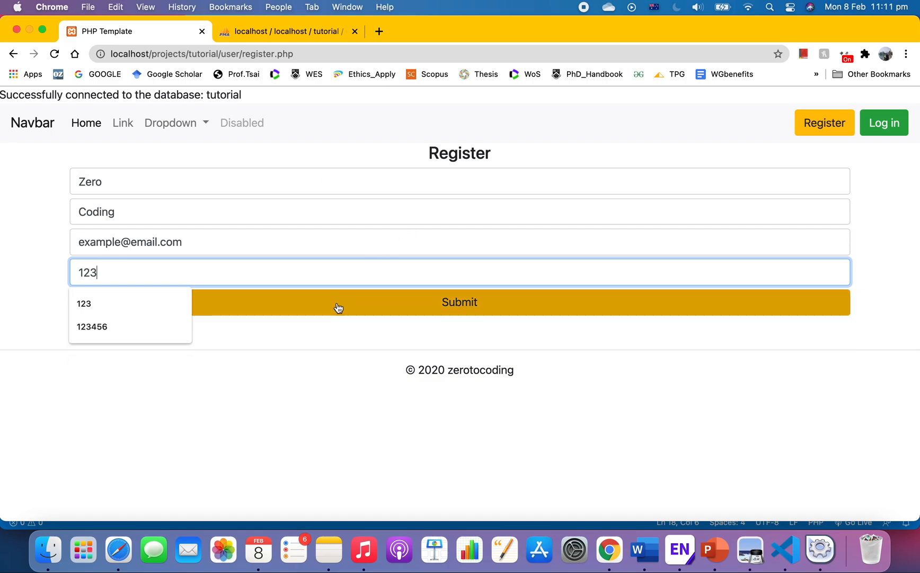
left_click(460, 302)
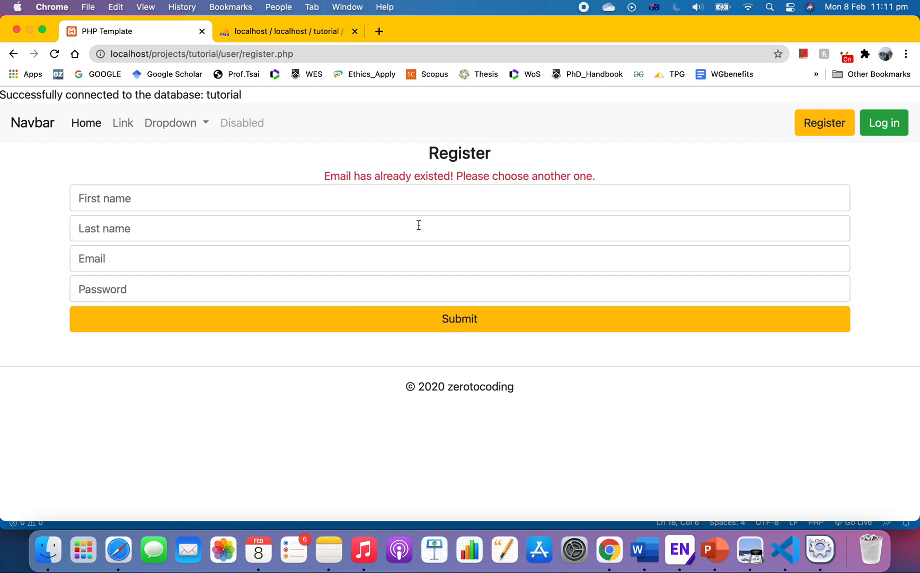
mouse_move(435, 181)
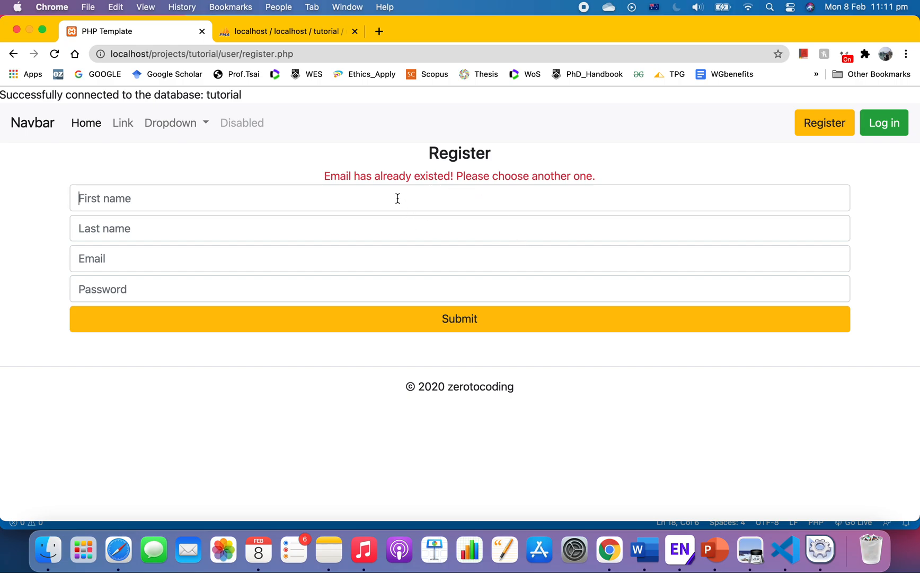
type("Victor")
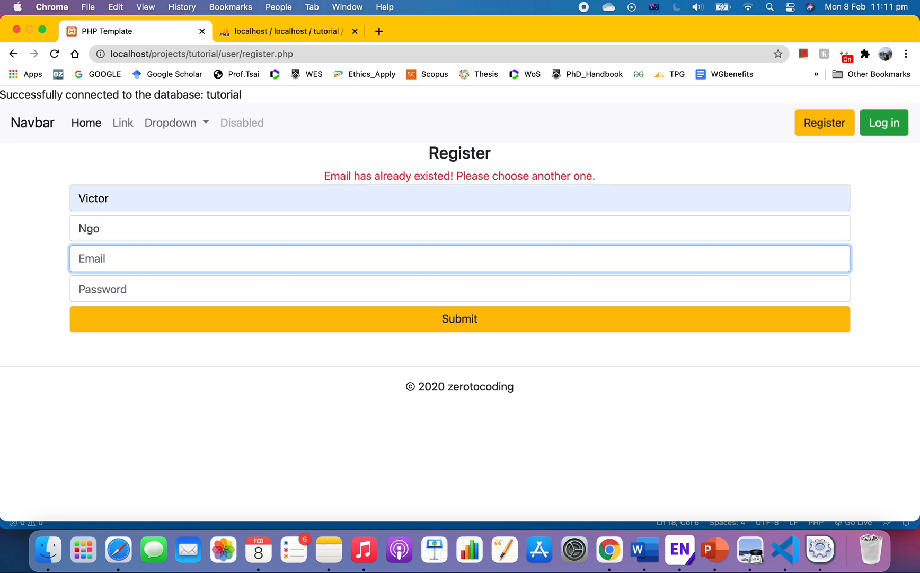
type("ex")
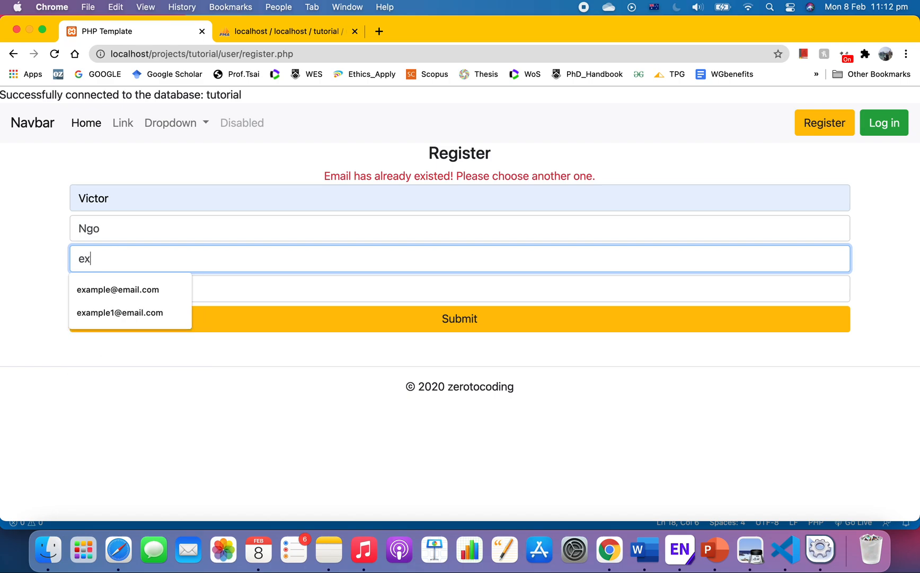
left_click(118, 289)
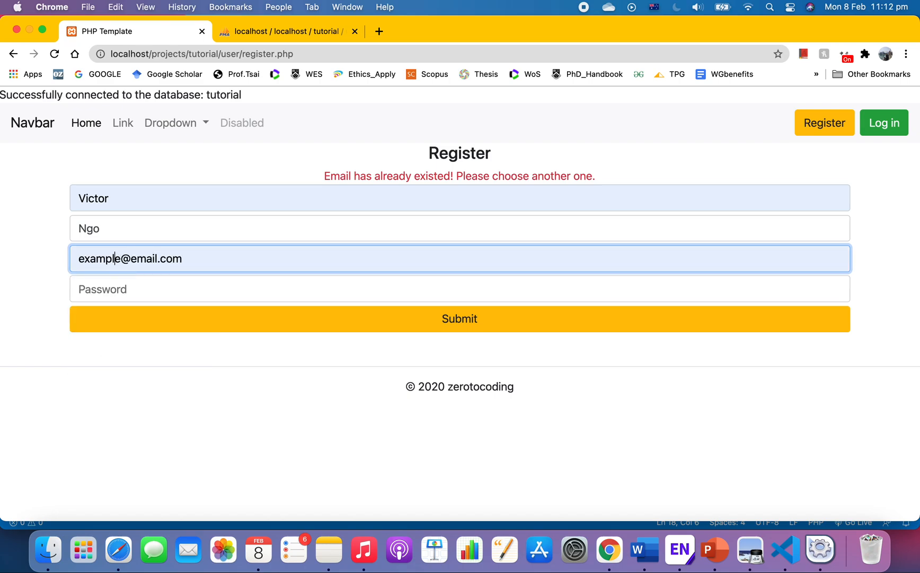
type("123")
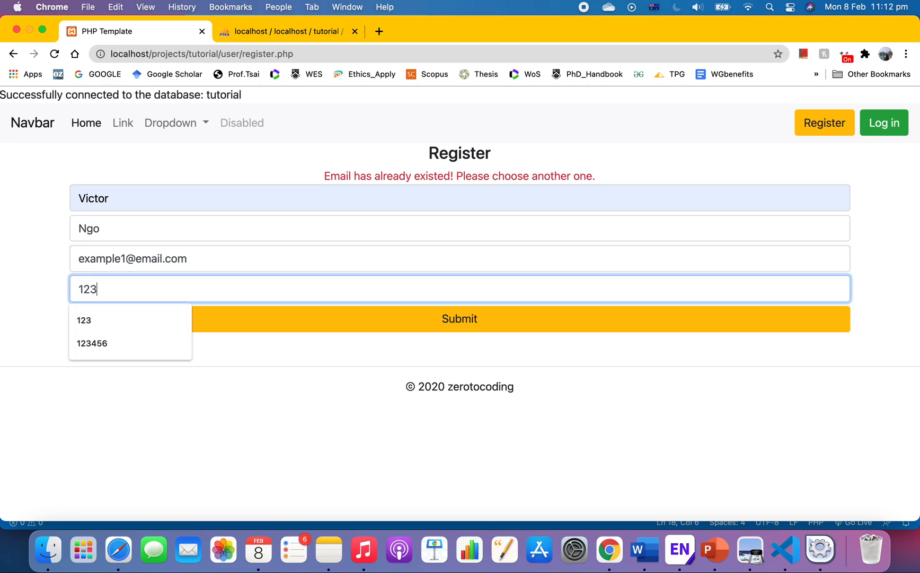
left_click(459, 319)
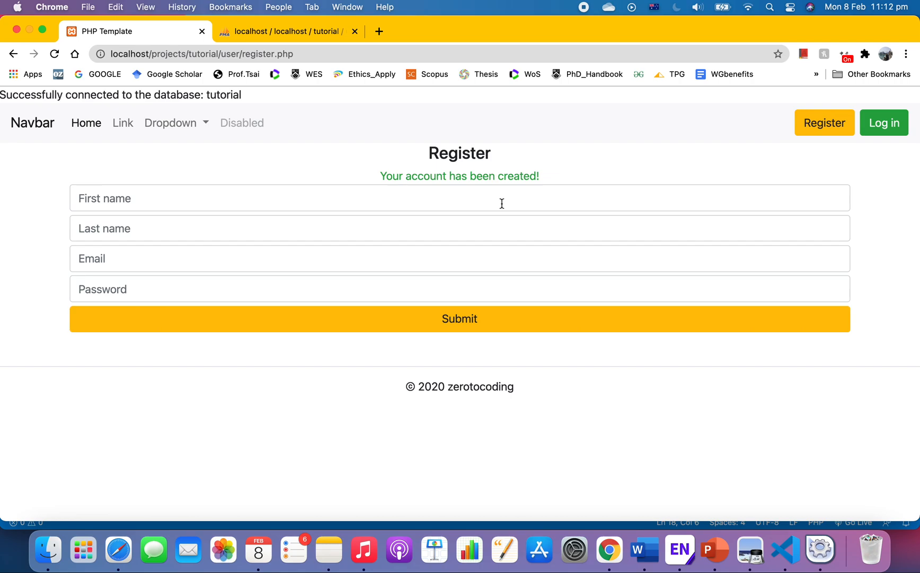
mouse_move(433, 59)
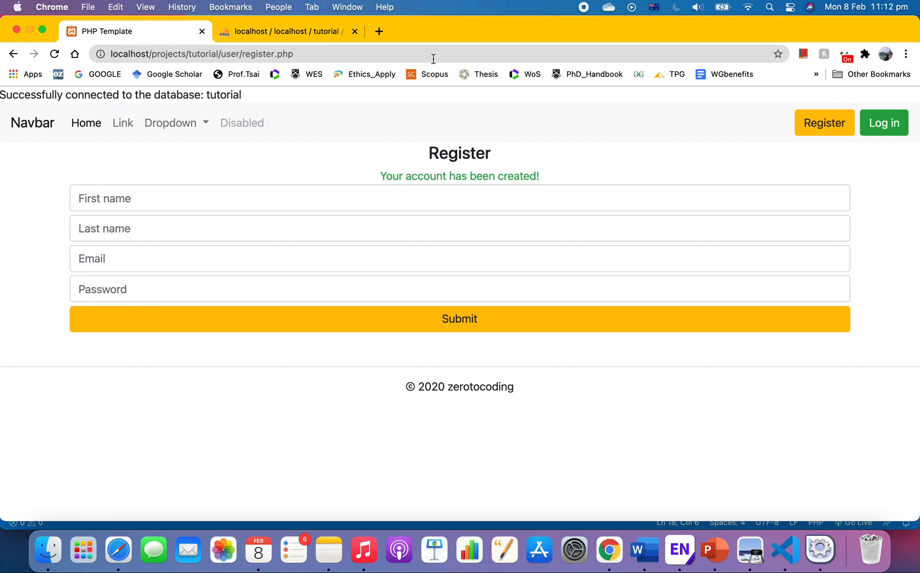
left_click(287, 31)
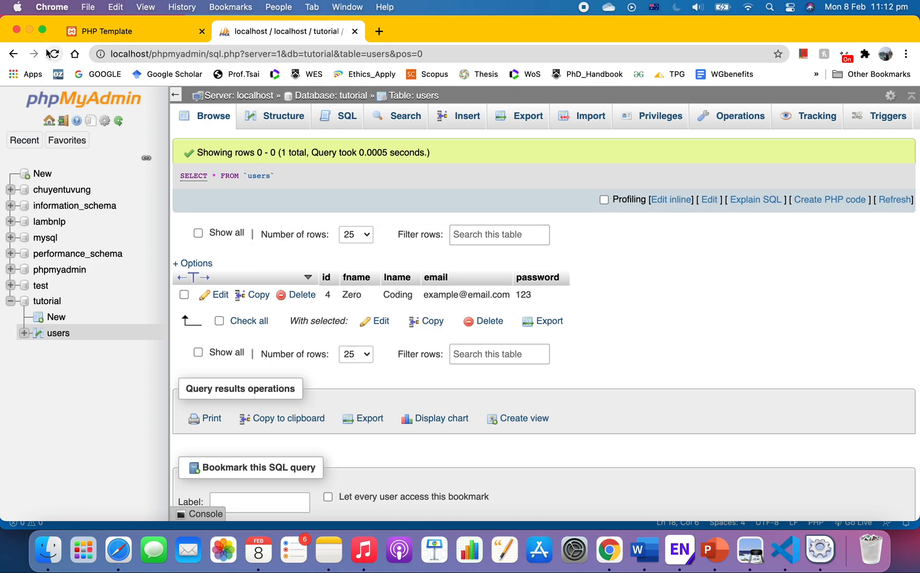
left_click(53, 54)
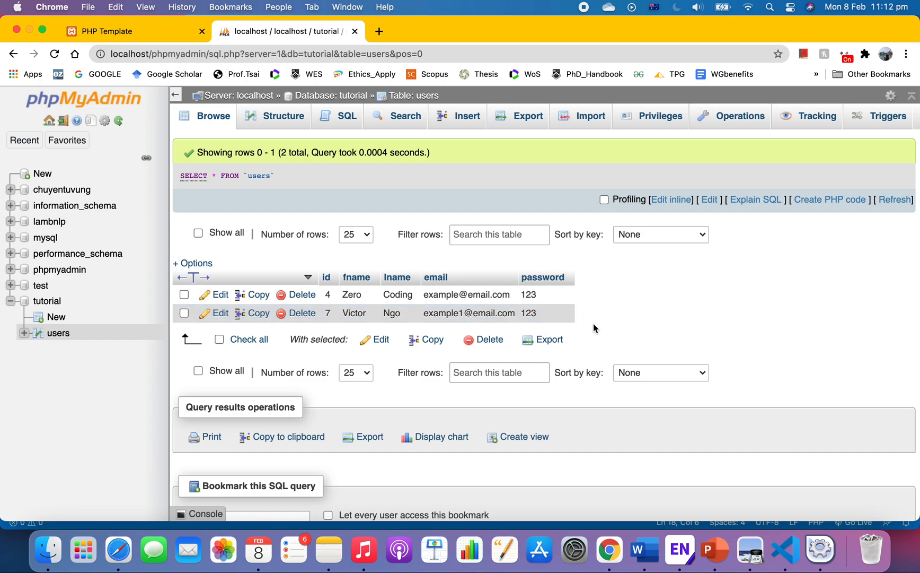
mouse_move(785, 550)
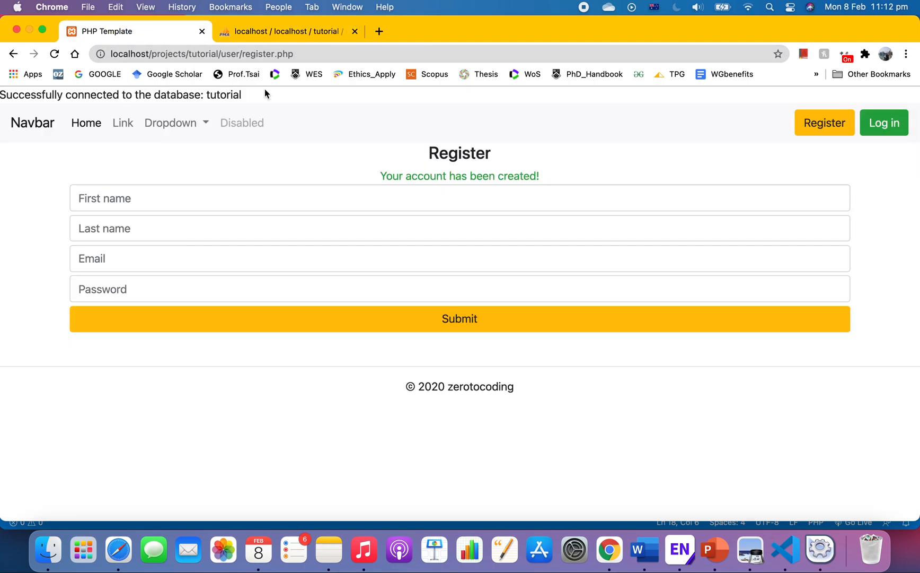
mouse_move(354, 427)
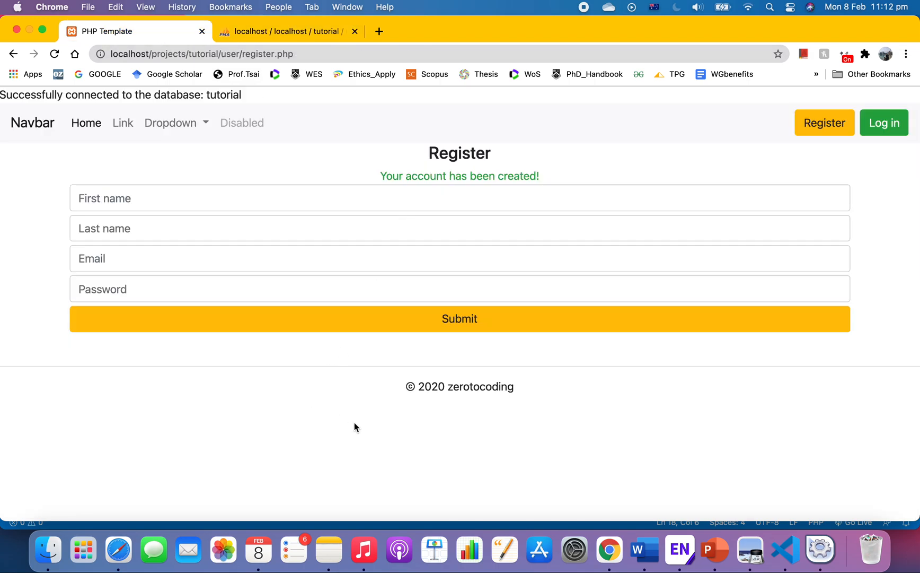